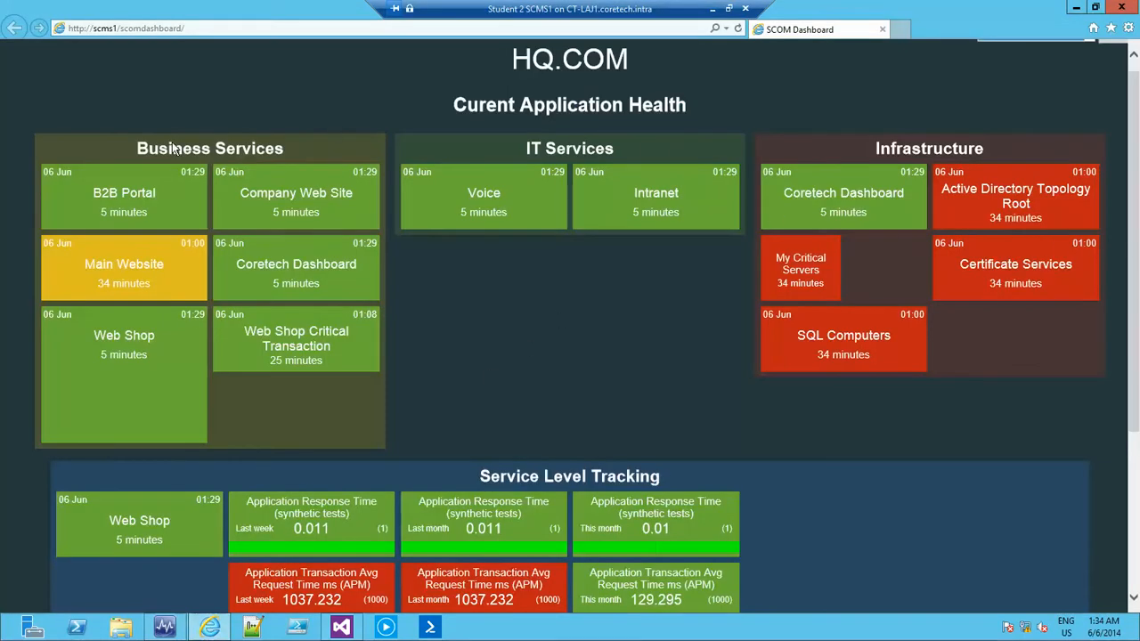
pyautogui.moveTo(641, 337)
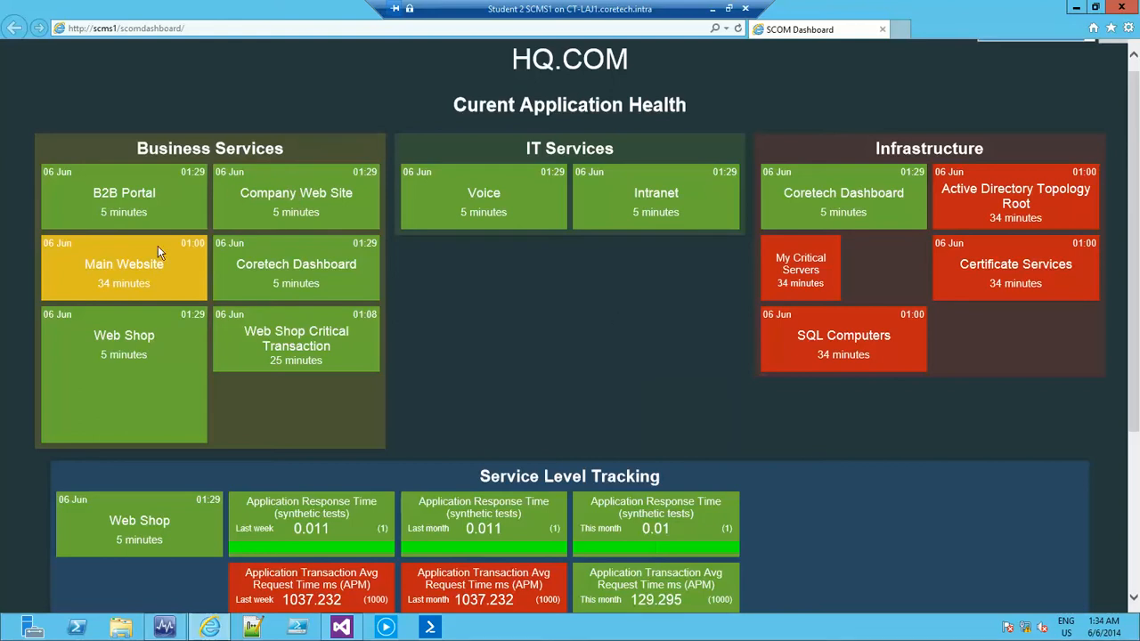
pyautogui.moveTo(542, 184)
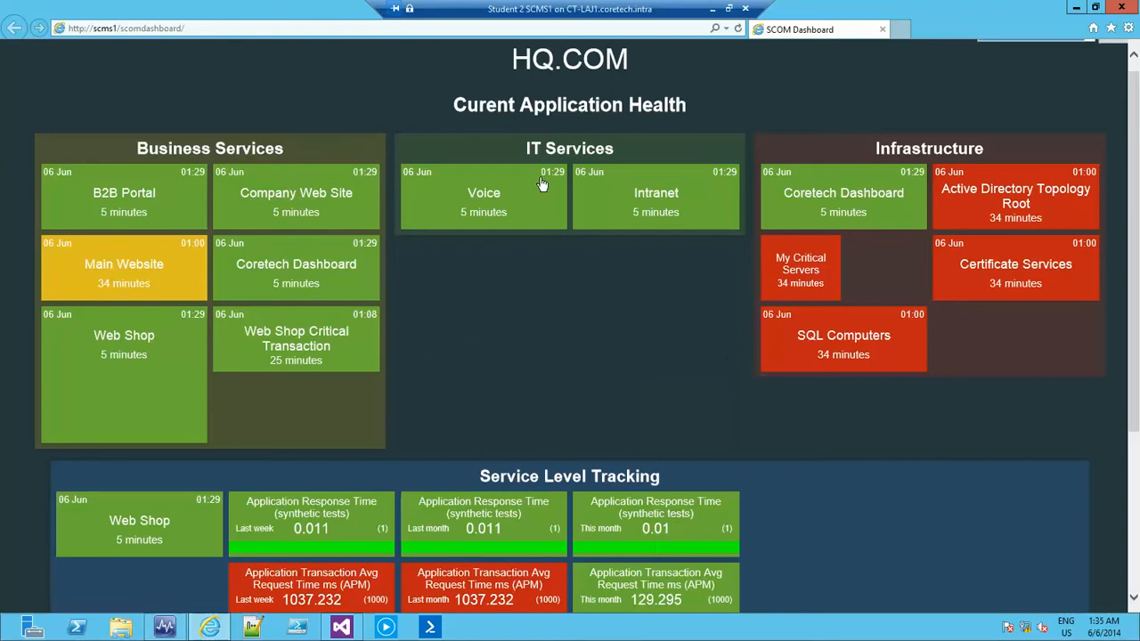
pyautogui.moveTo(1134, 261)
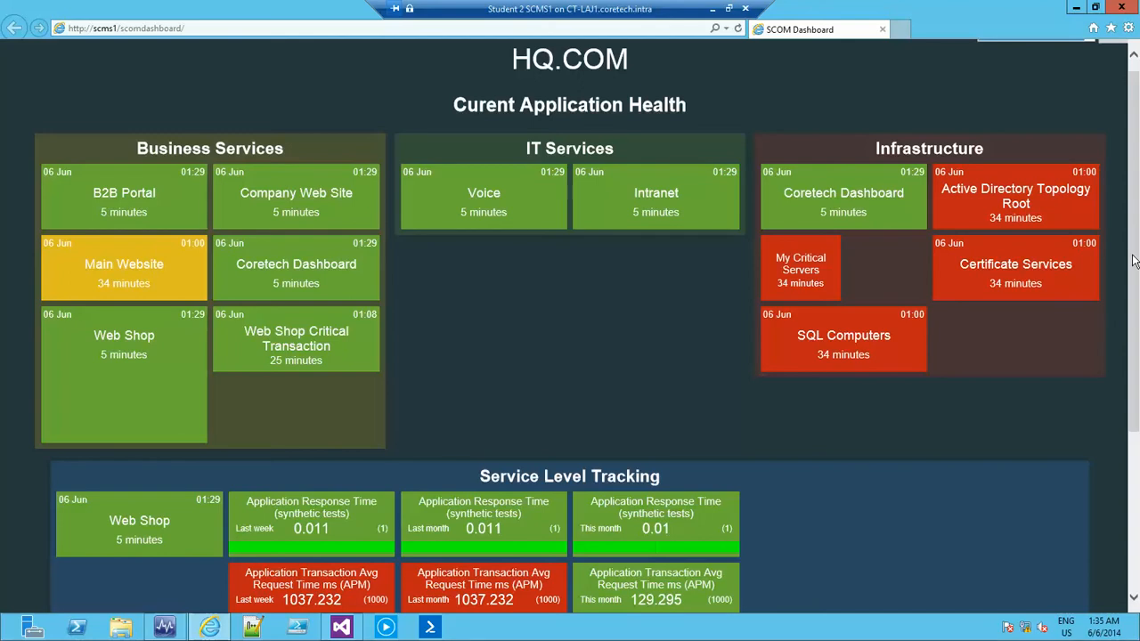
# Step: Scroll the HQ.COM dashboard down to the Service Level Tracking availability figures
pyautogui.scroll(-3)
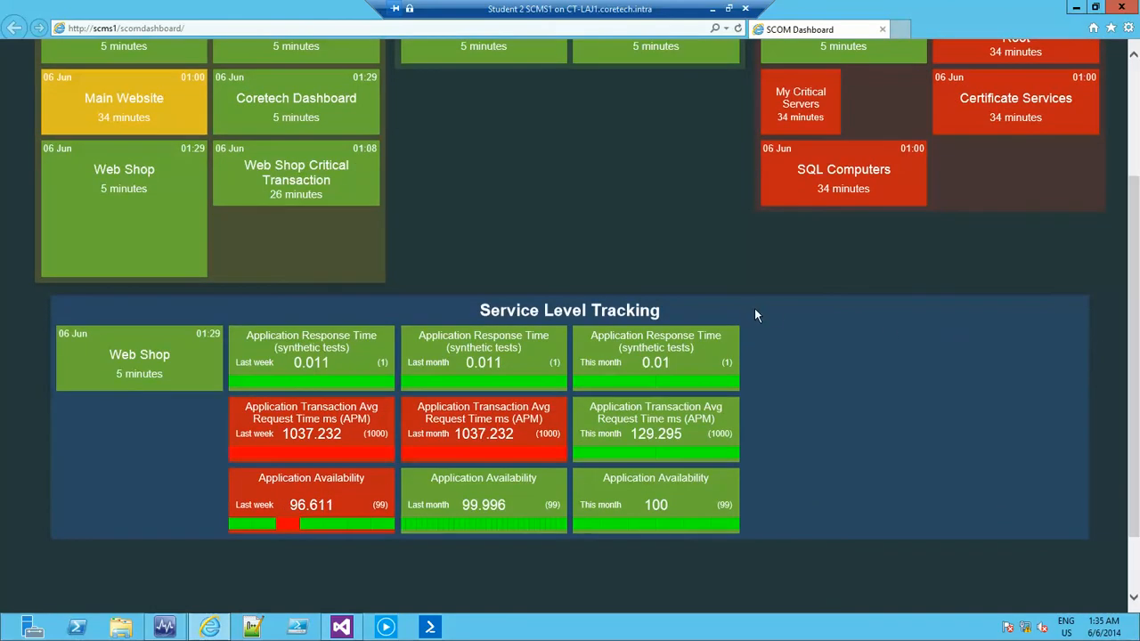
pyautogui.moveTo(114, 489)
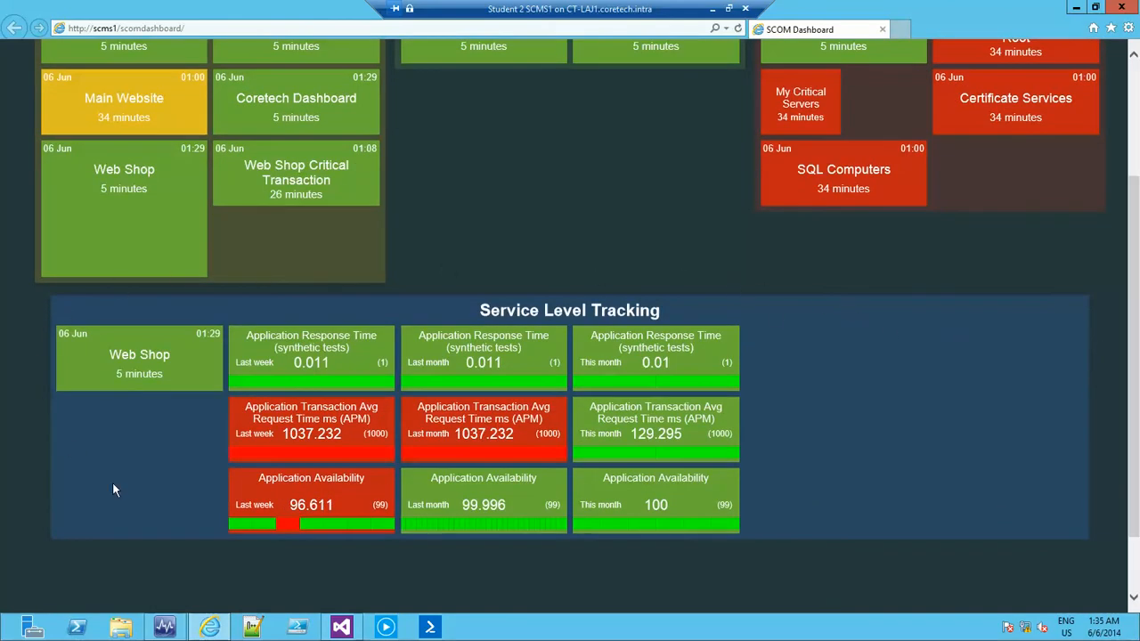
pyautogui.moveTo(262, 353)
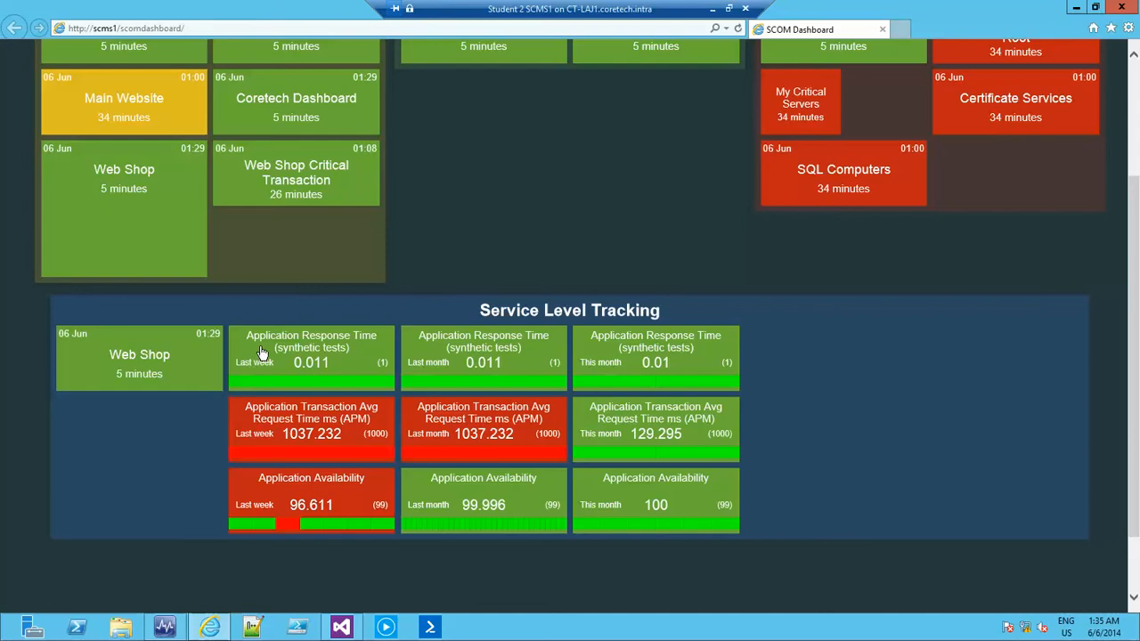
pyautogui.moveTo(277, 369)
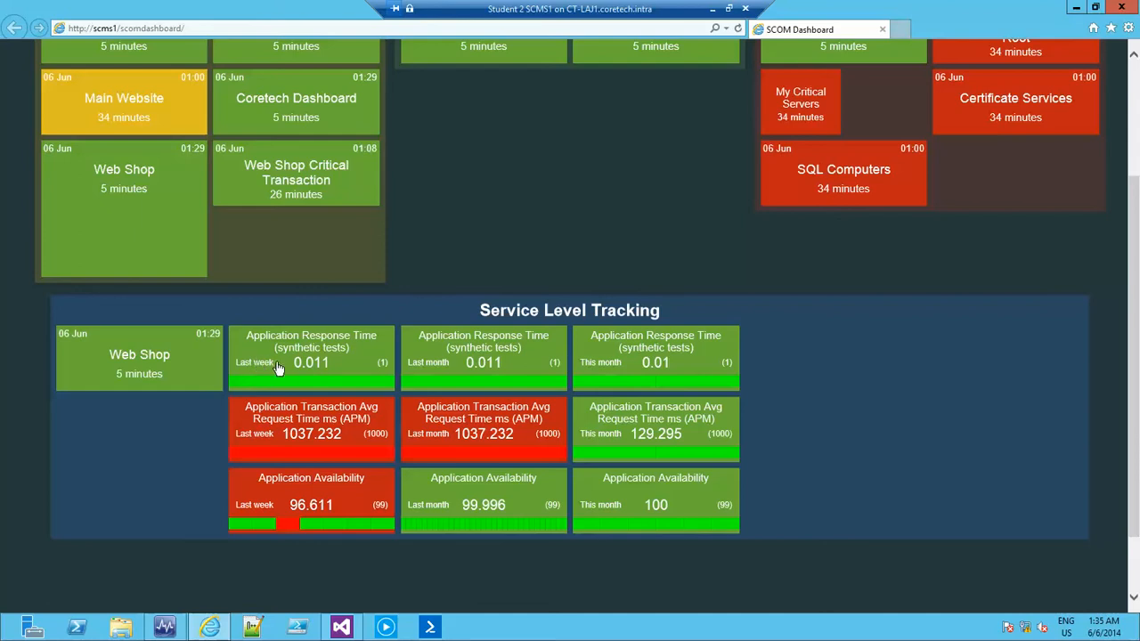
pyautogui.moveTo(478, 372)
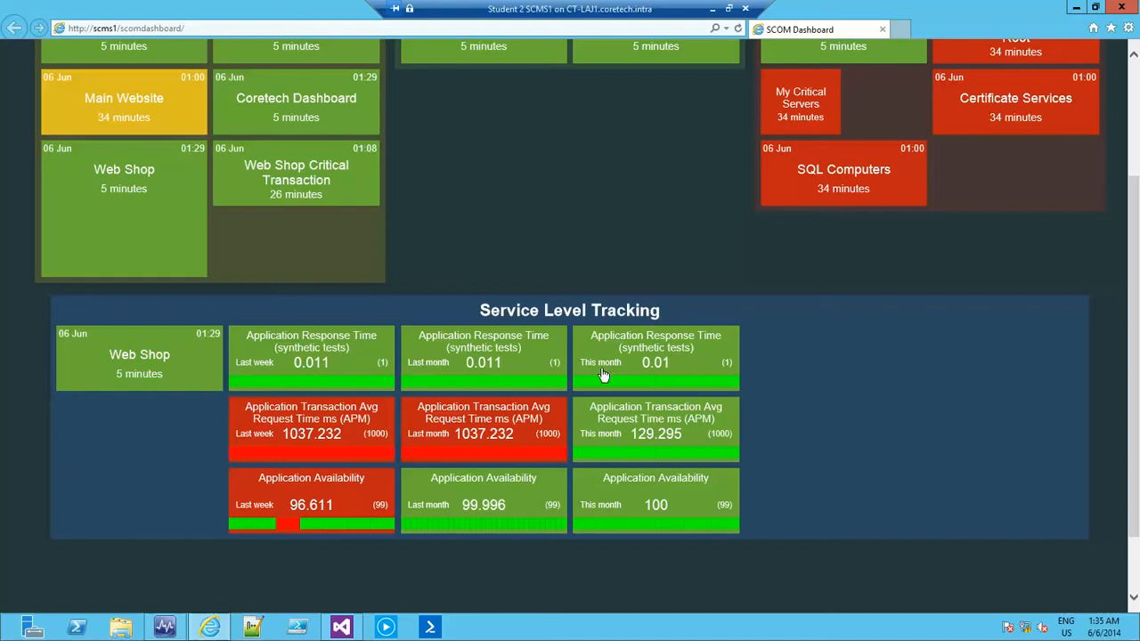
pyautogui.moveTo(696, 360)
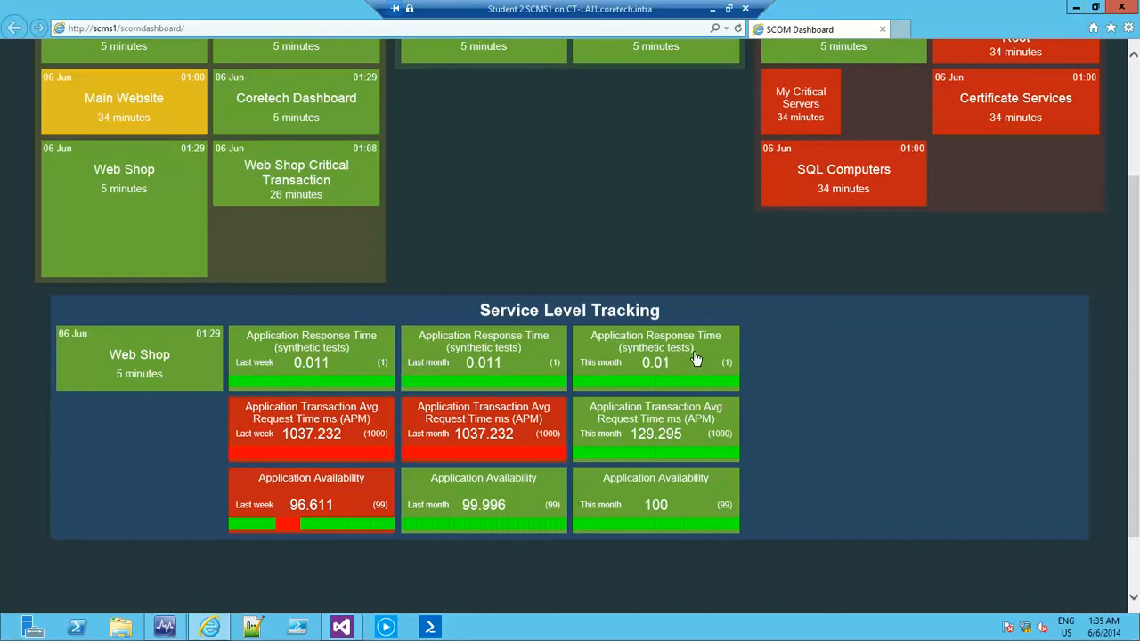
pyautogui.moveTo(528, 355)
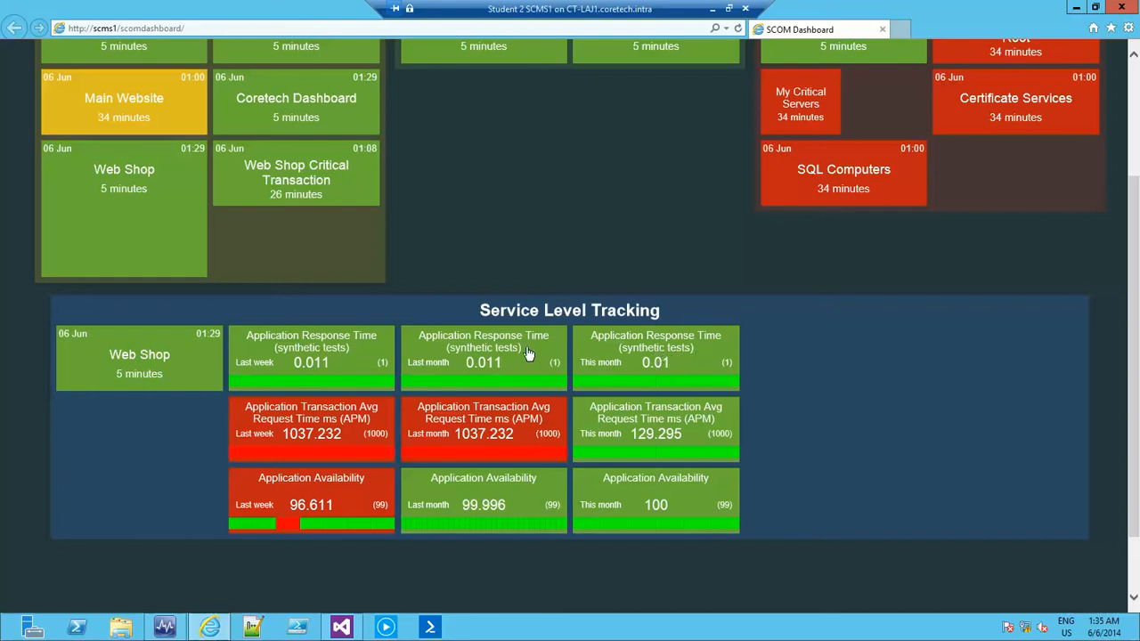
pyautogui.moveTo(450, 436)
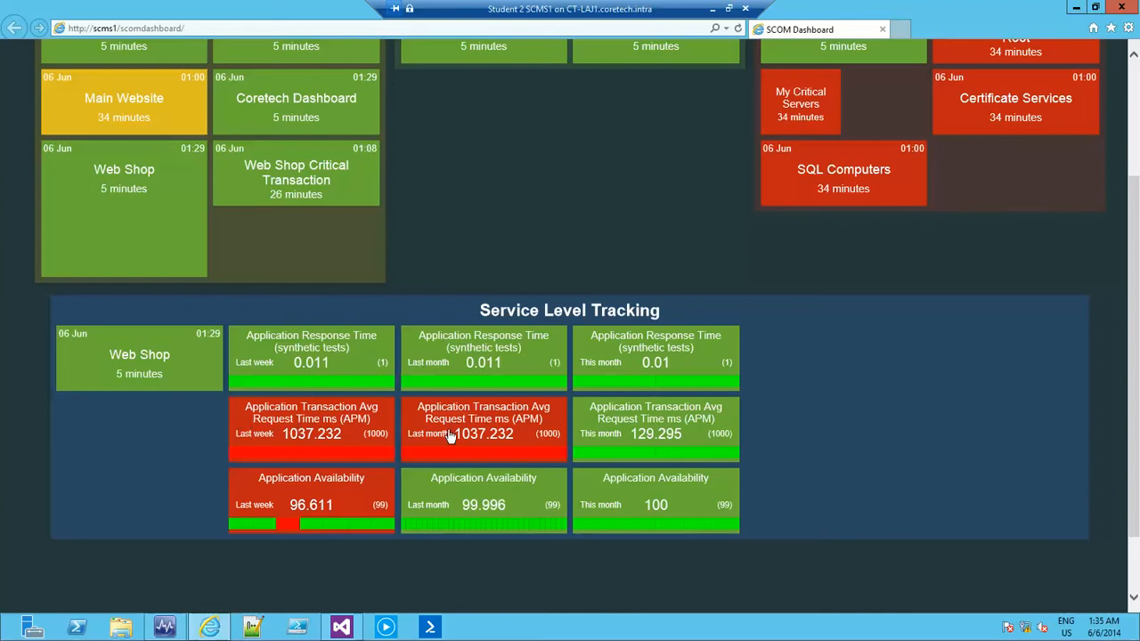
pyautogui.moveTo(329, 497)
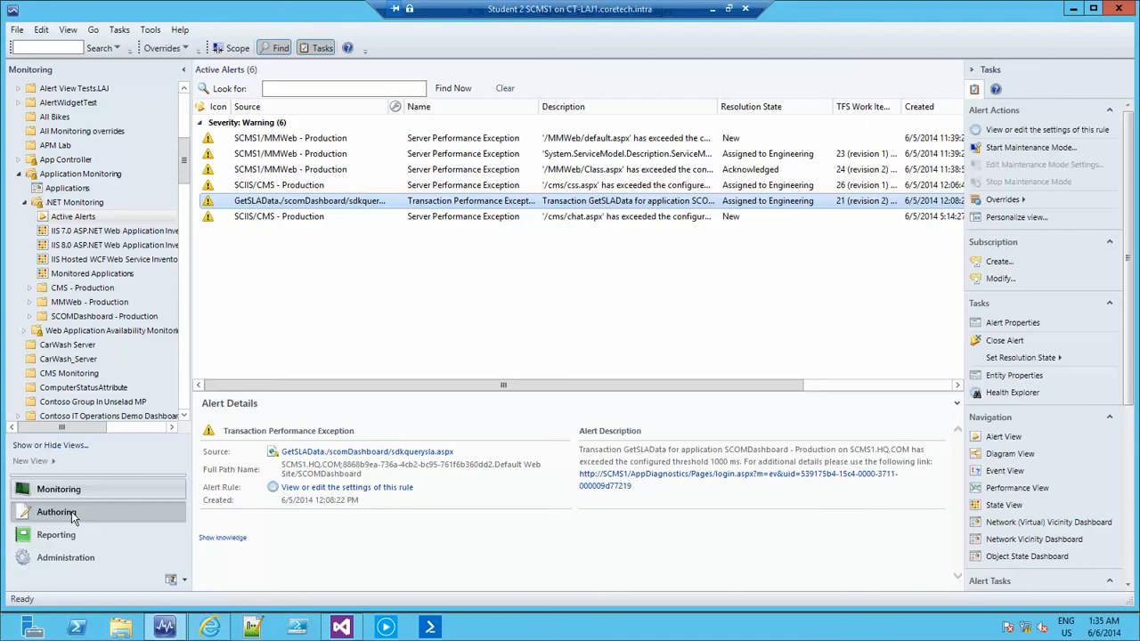
# Step: Show the TFS Work Item Synchronization template under Authoring's Management Pack Templates
pyautogui.click(56, 511)
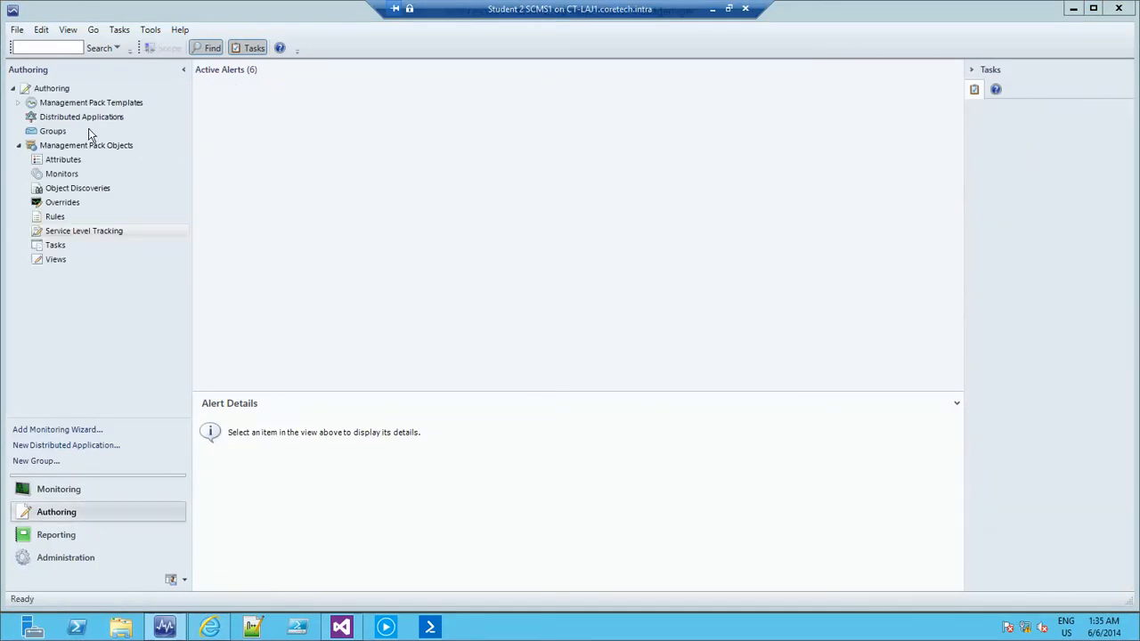
pyautogui.click(91, 103)
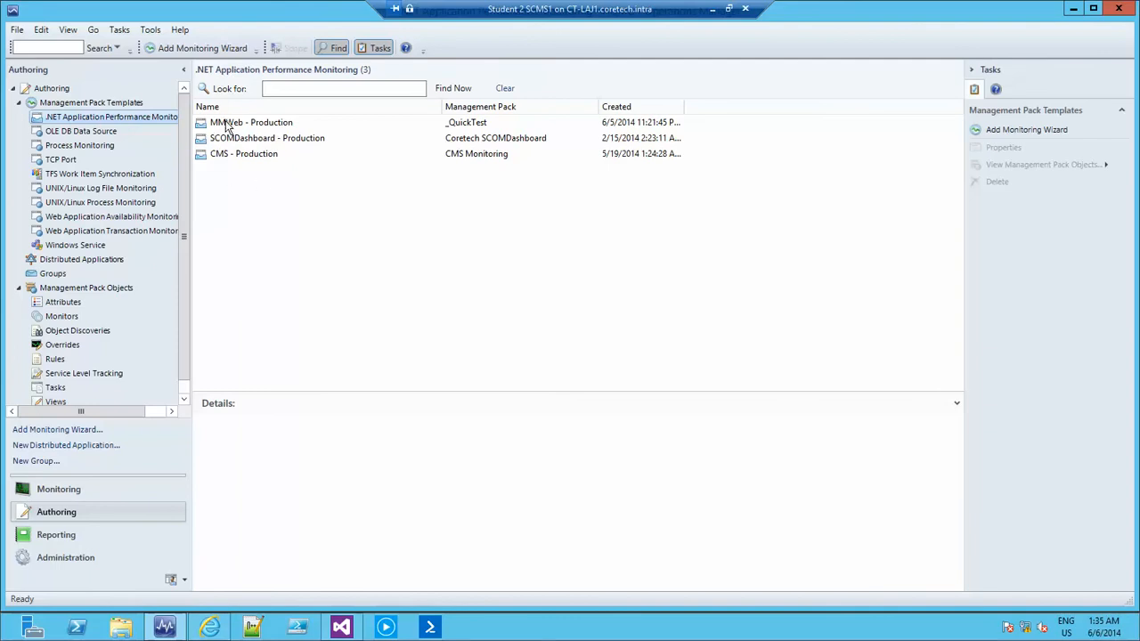
pyautogui.moveTo(294, 131)
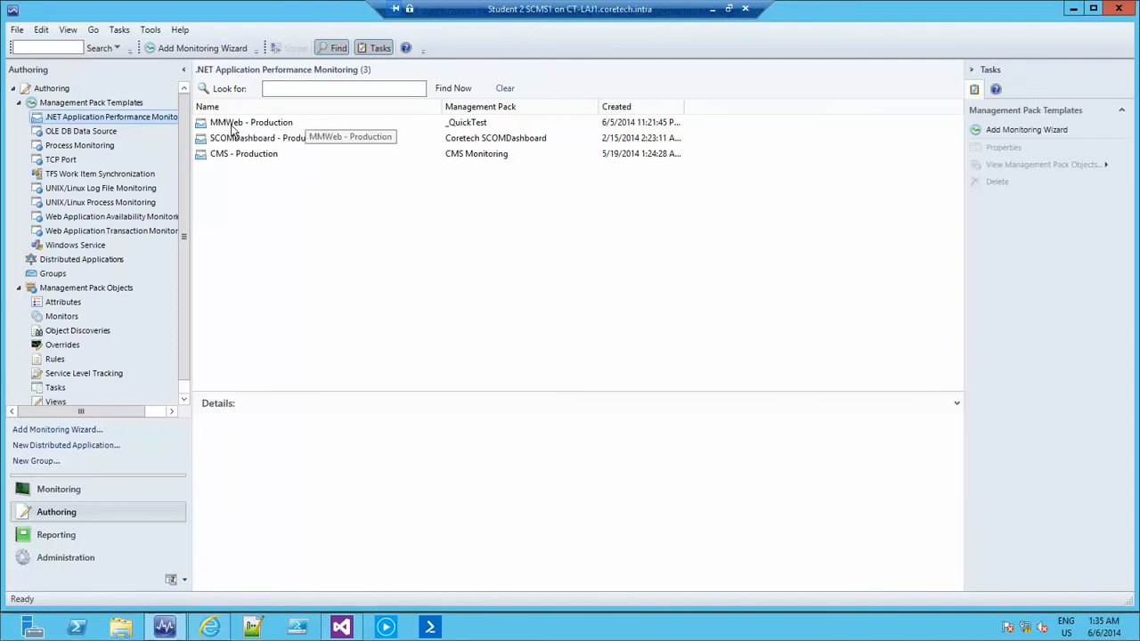
pyautogui.moveTo(182, 277)
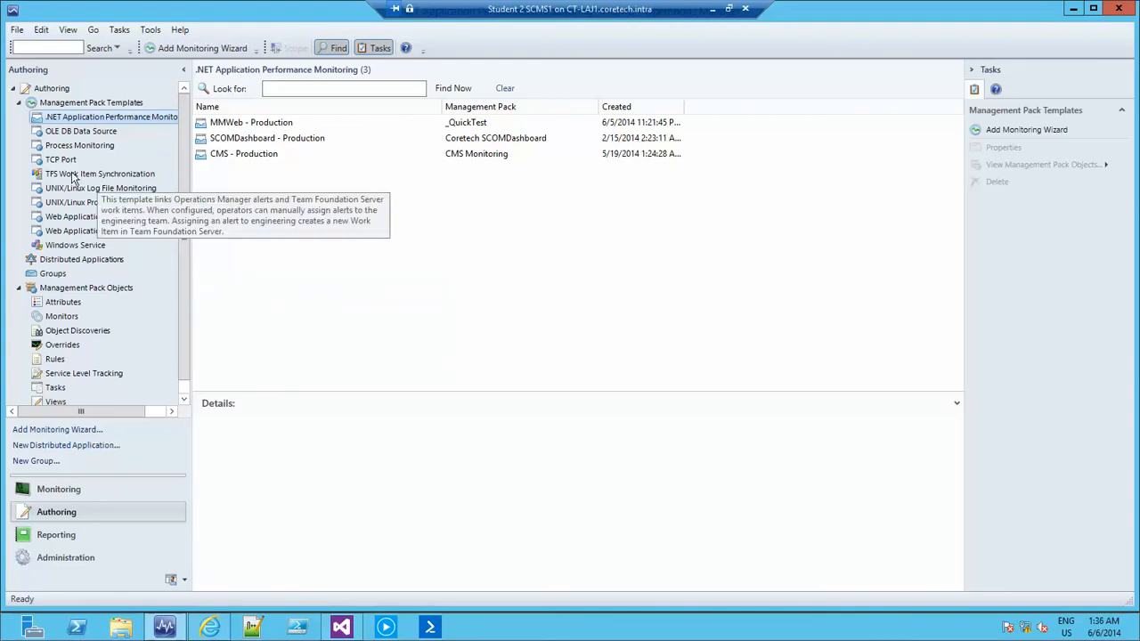
pyautogui.click(100, 174)
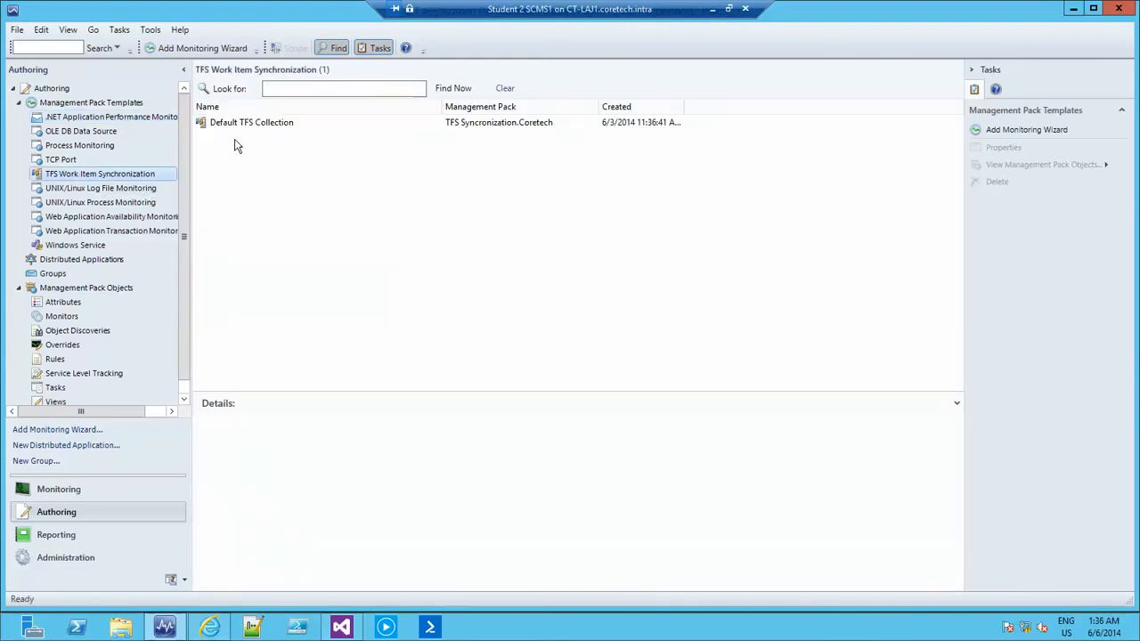
# Step: Review the Default TFS Collection's project-to-area-path mappings, then cancel the properties
pyautogui.click(251, 122)
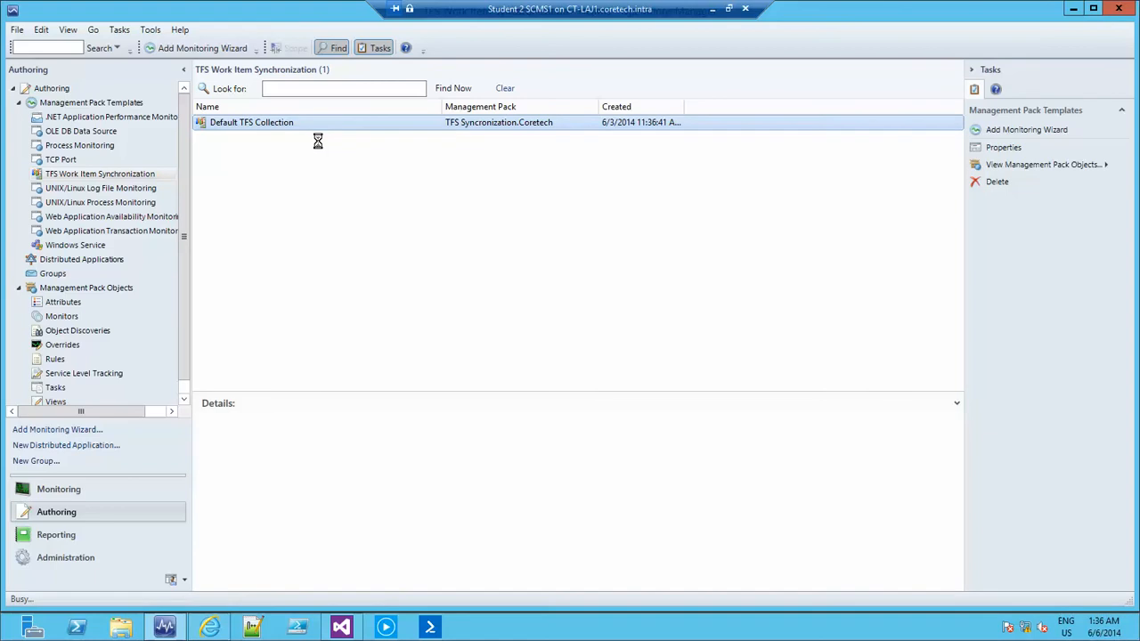
pyautogui.doubleClick(251, 122)
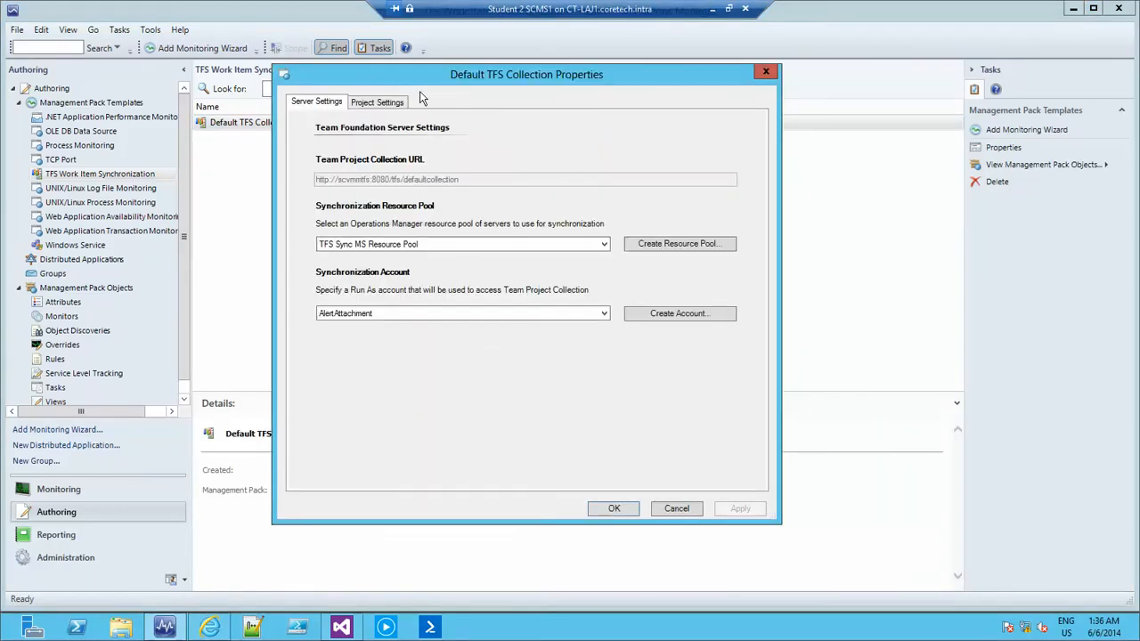
pyautogui.click(377, 102)
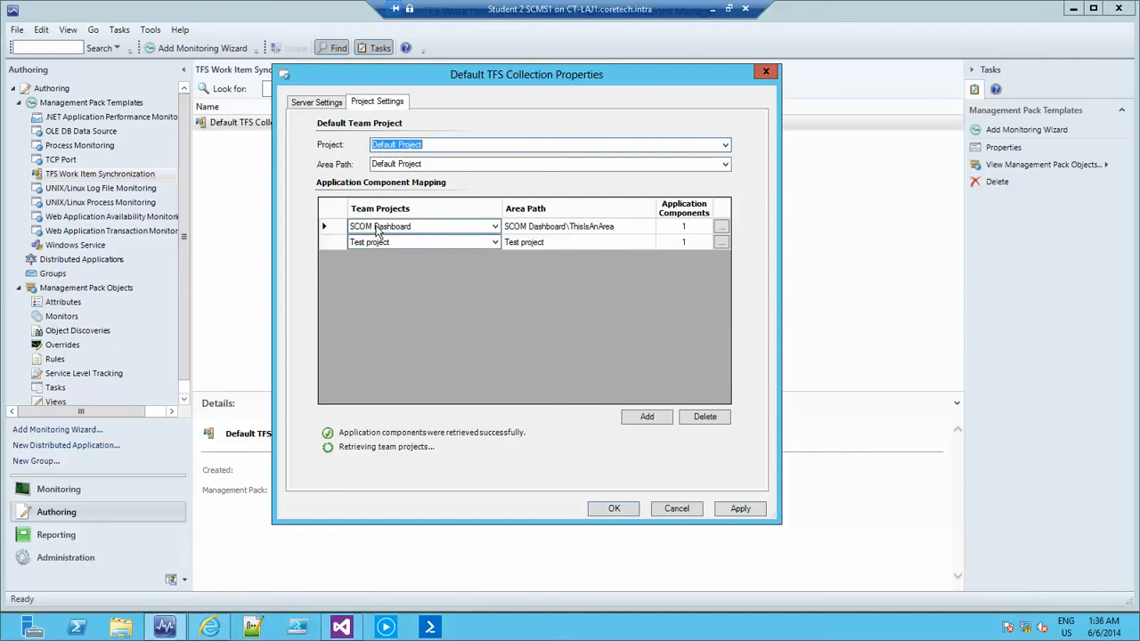
pyautogui.moveTo(439, 234)
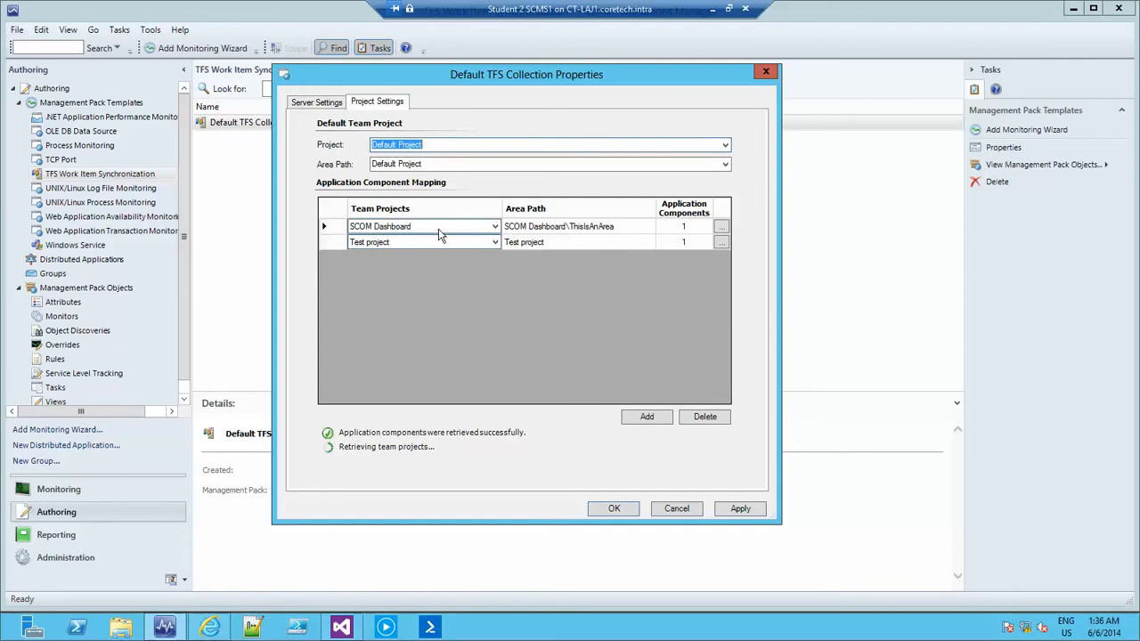
pyautogui.moveTo(534, 233)
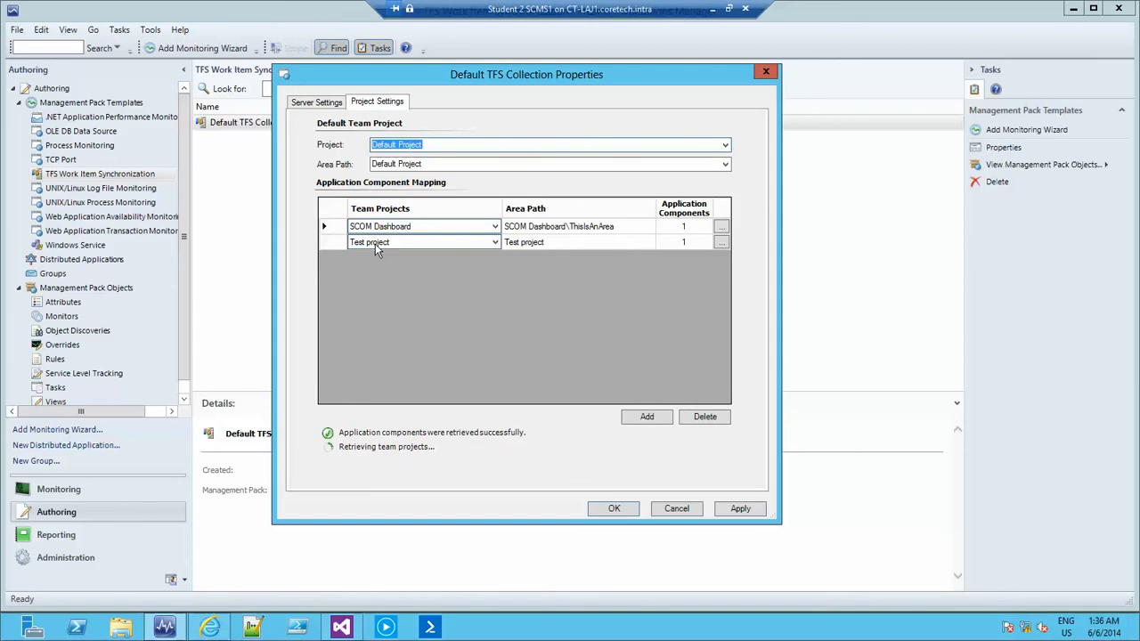
pyautogui.moveTo(395, 248)
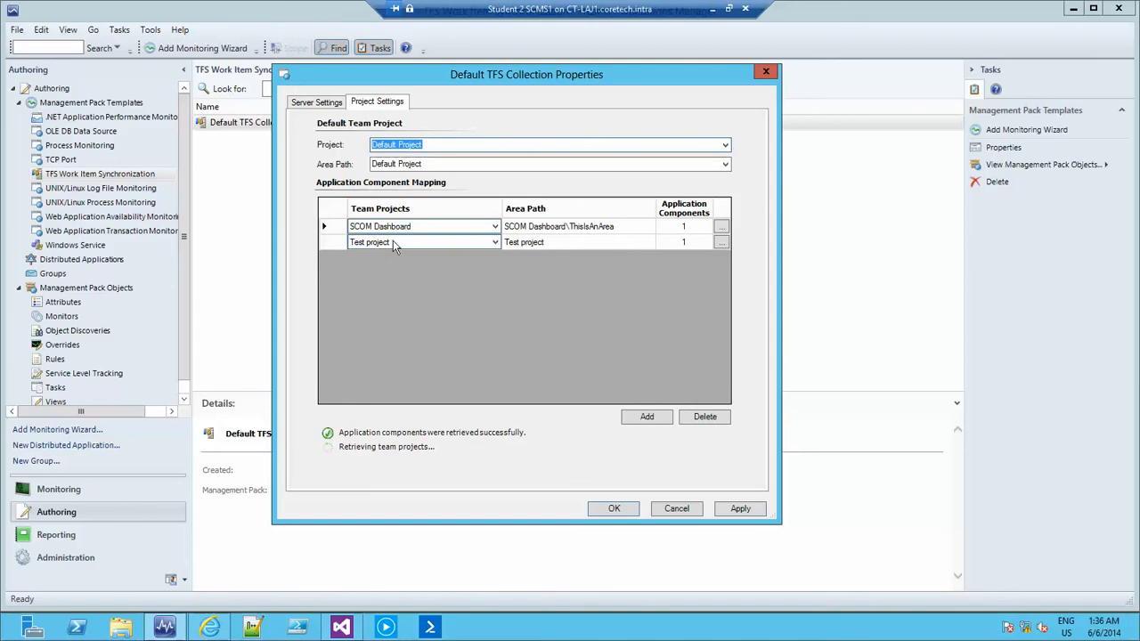
pyautogui.moveTo(472, 234)
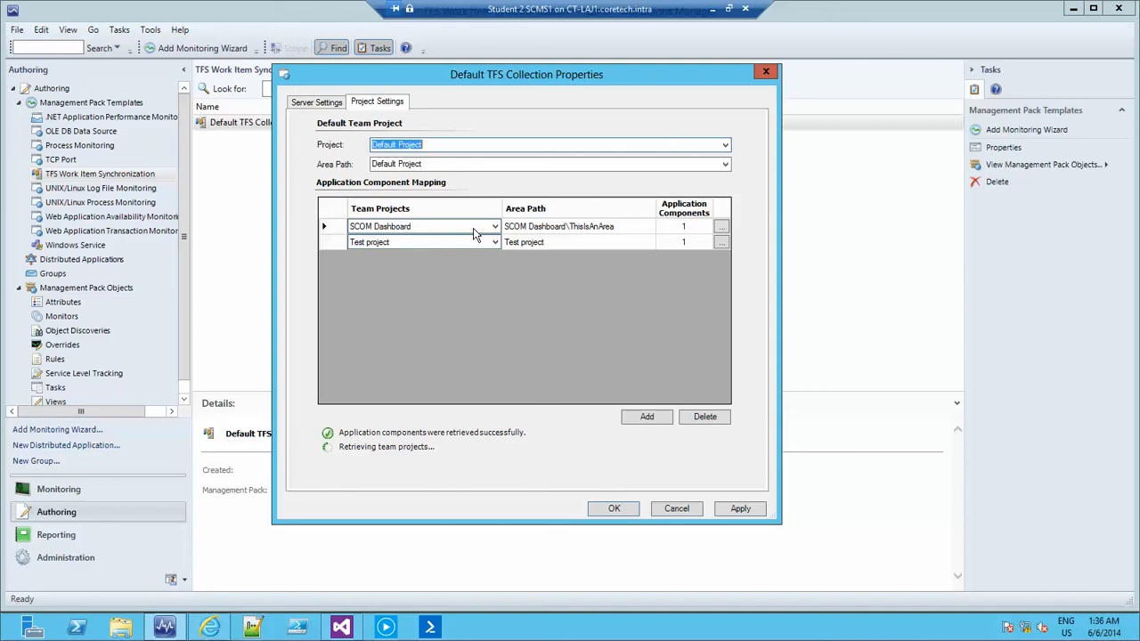
pyautogui.moveTo(765, 72)
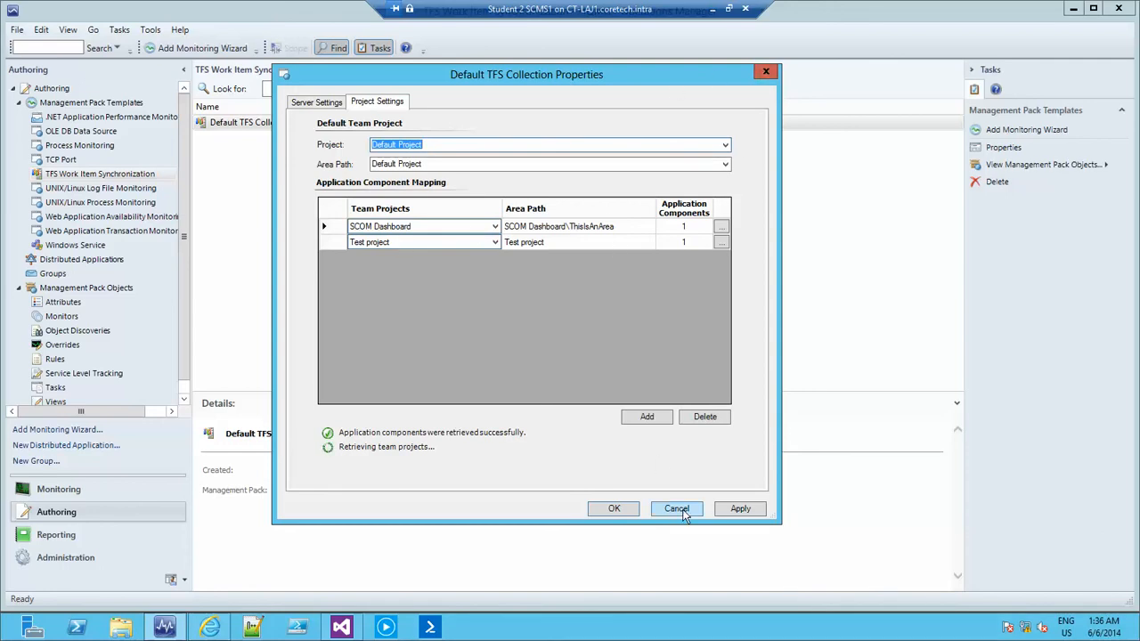
pyautogui.click(676, 508)
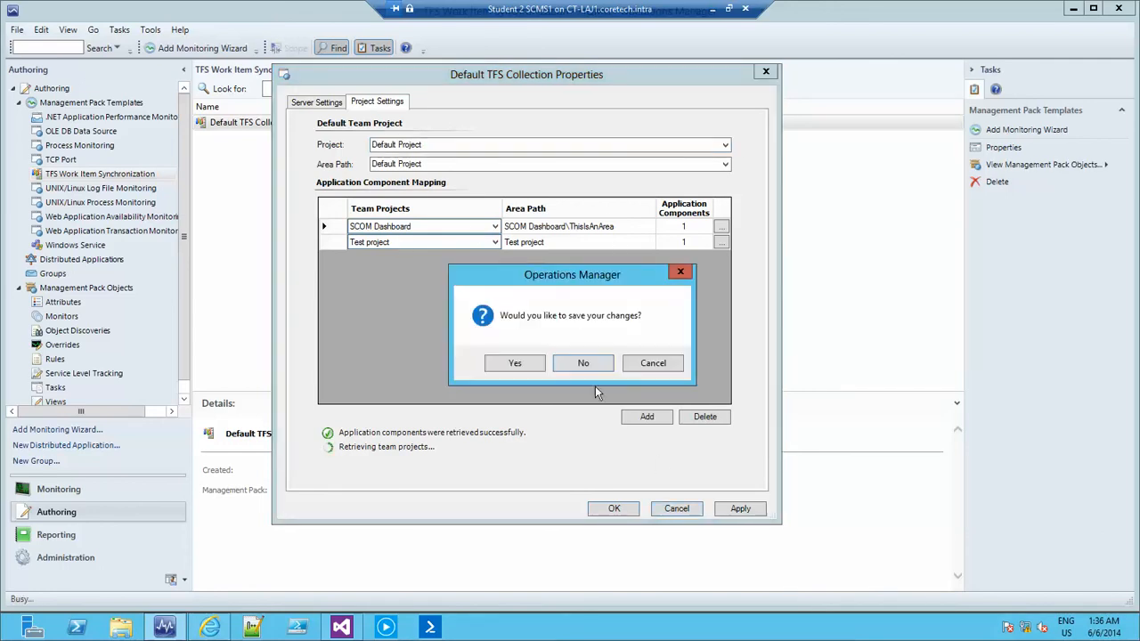
# Step: Discard the TFS changes and bring up actions for the new chat.aspx alert
pyautogui.click(583, 363)
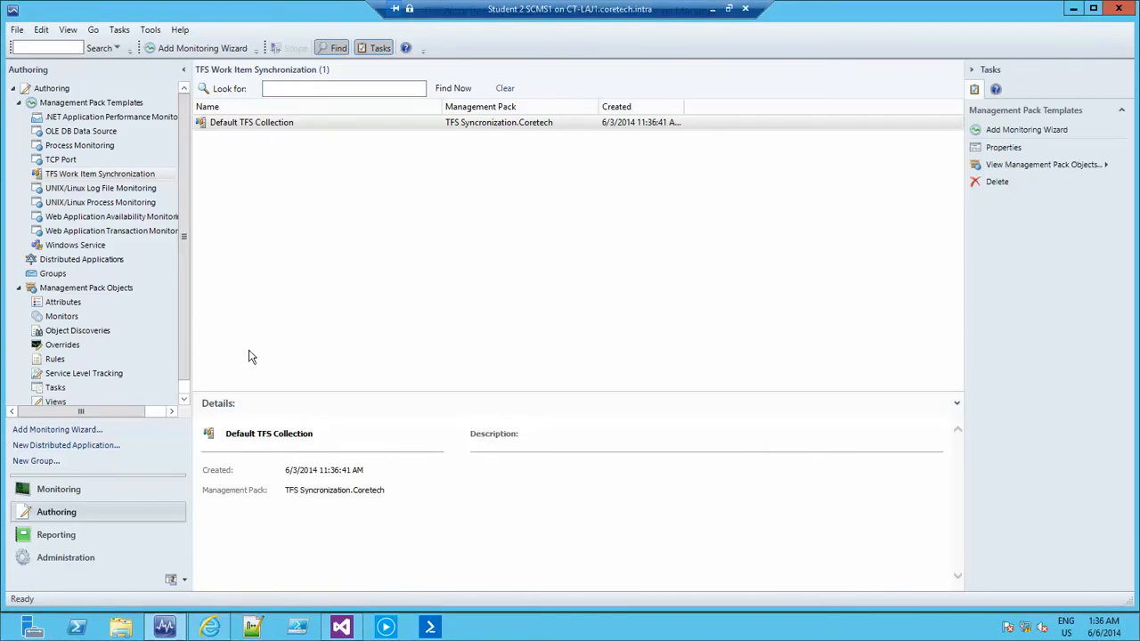
pyautogui.moveTo(27, 331)
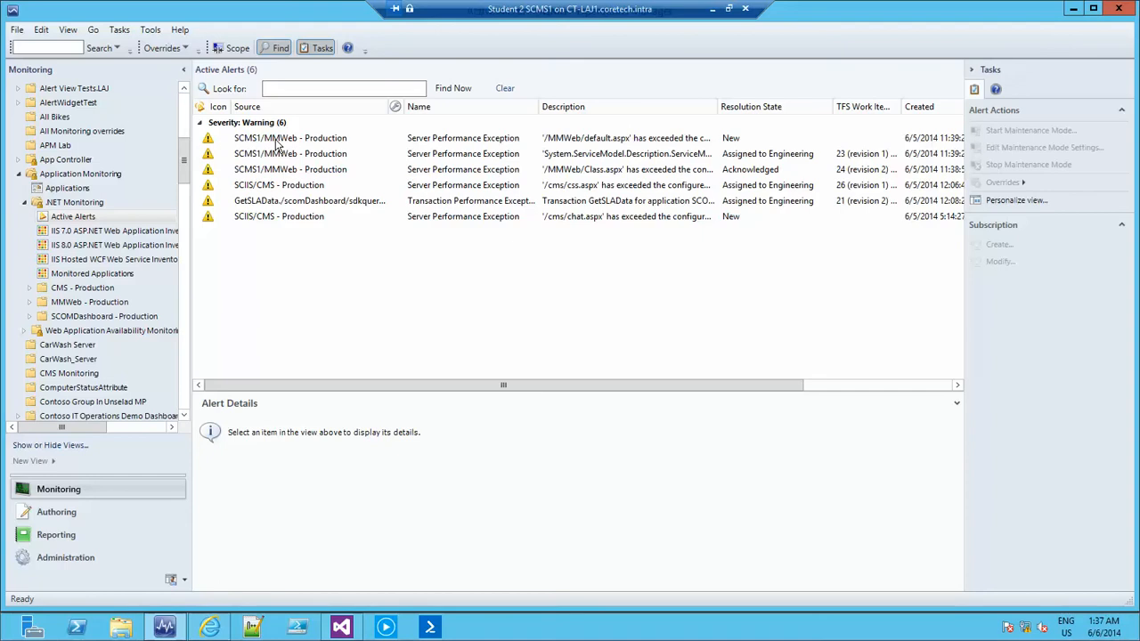
pyautogui.moveTo(719, 145)
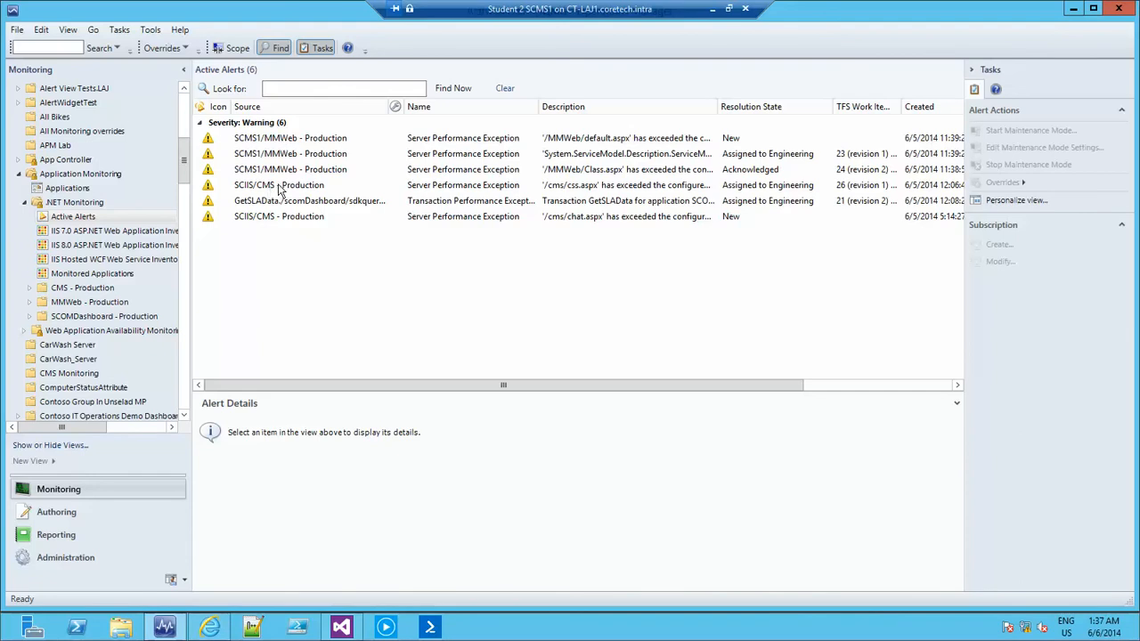
pyautogui.click(279, 184)
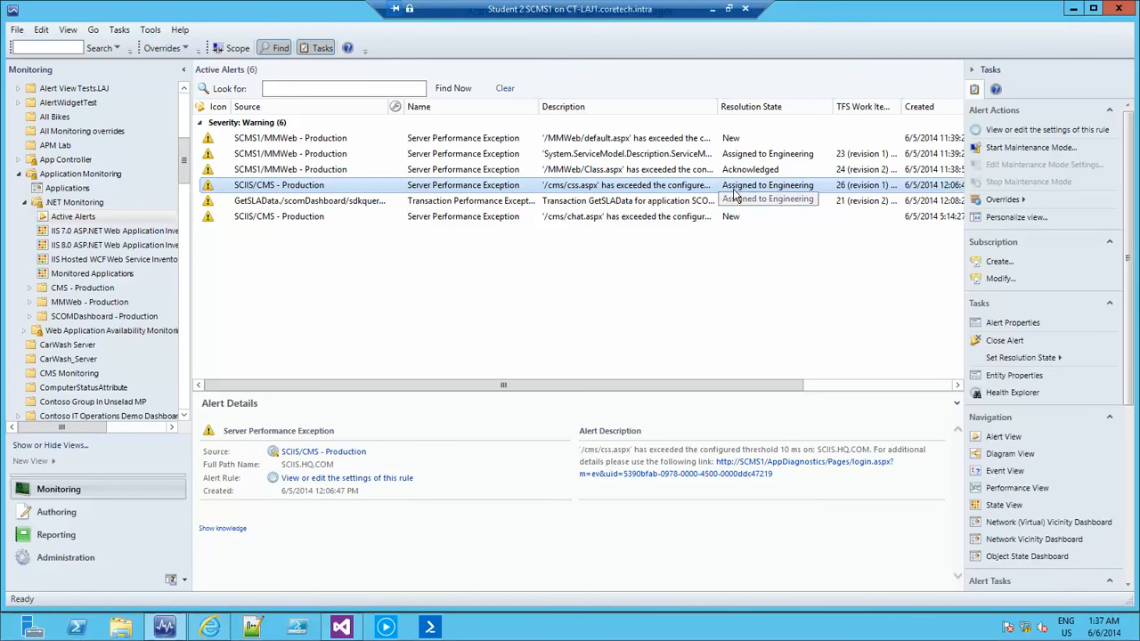
pyautogui.moveTo(285, 218)
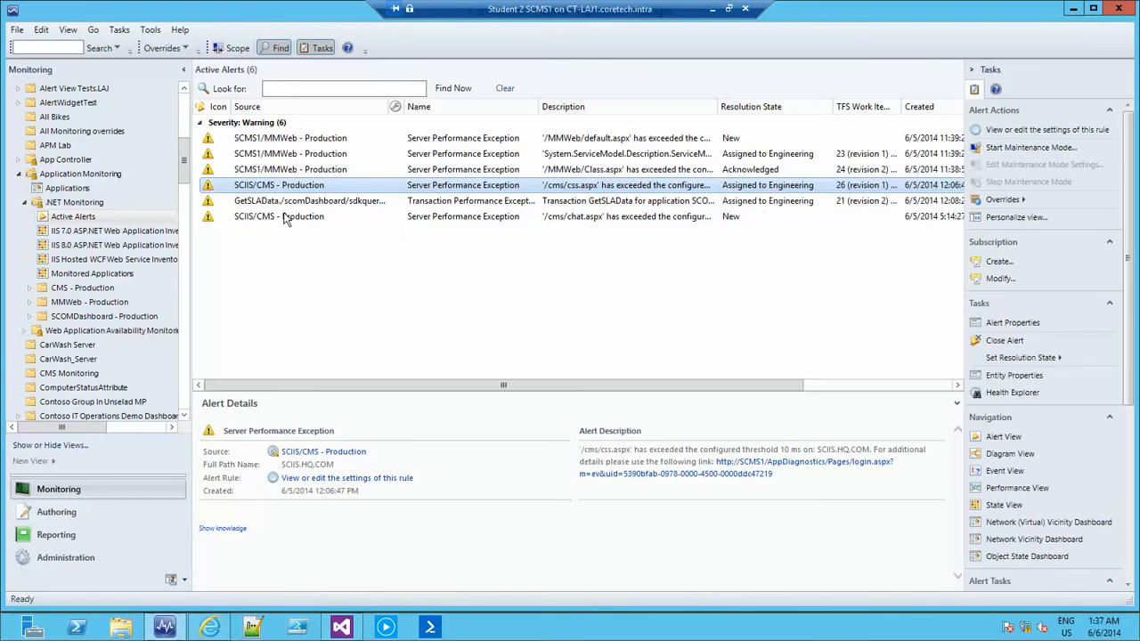
pyautogui.click(279, 216)
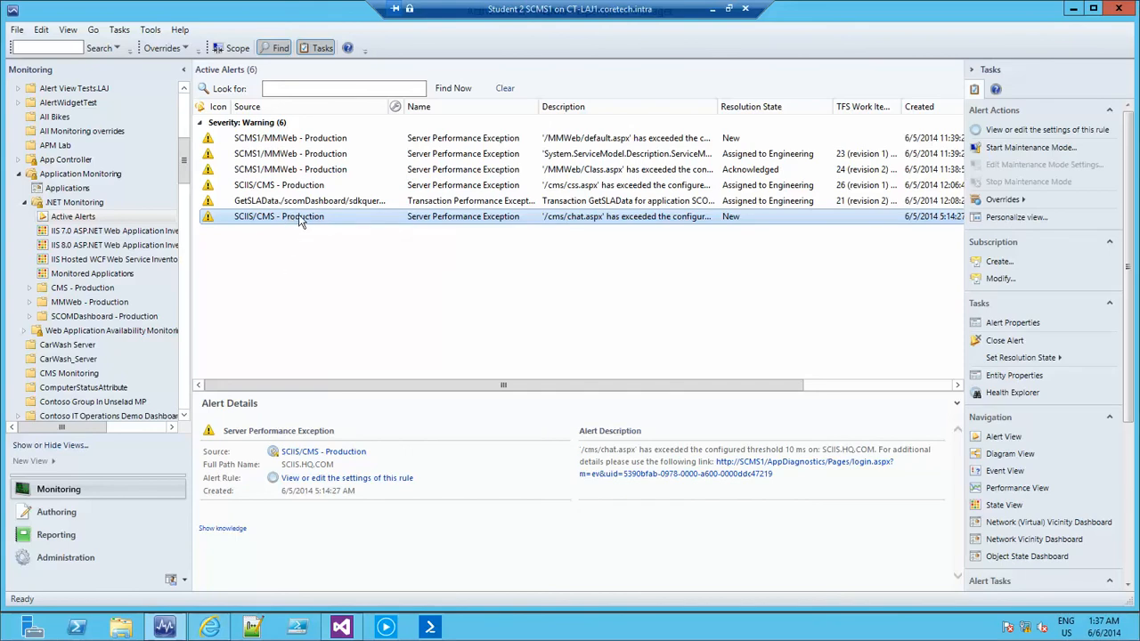
pyautogui.rightClick(279, 217)
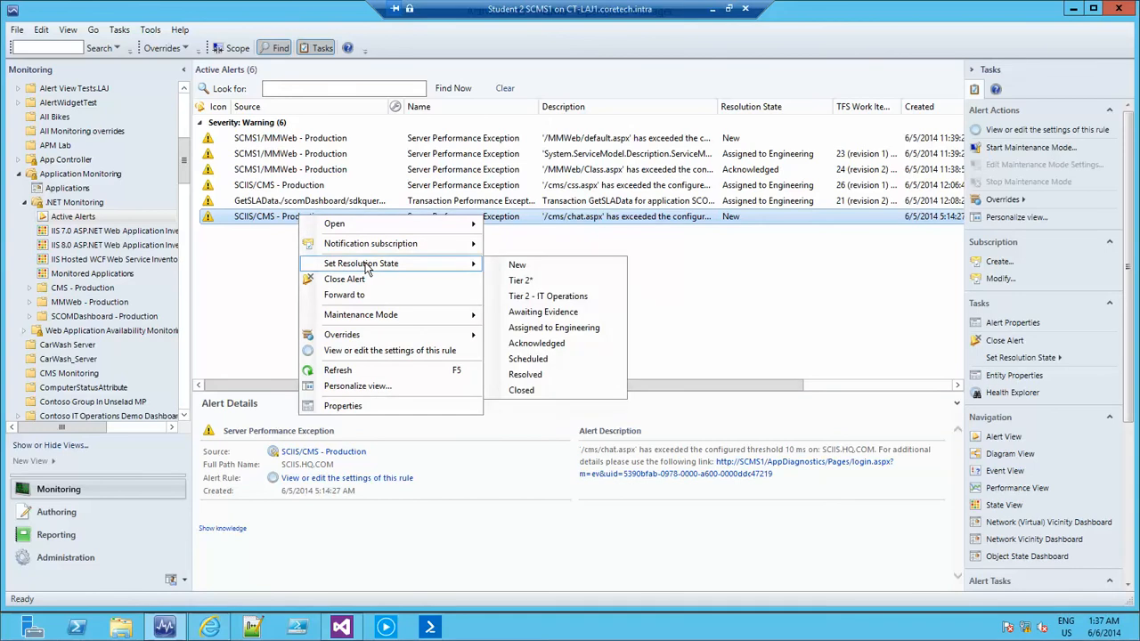
pyautogui.moveTo(554, 326)
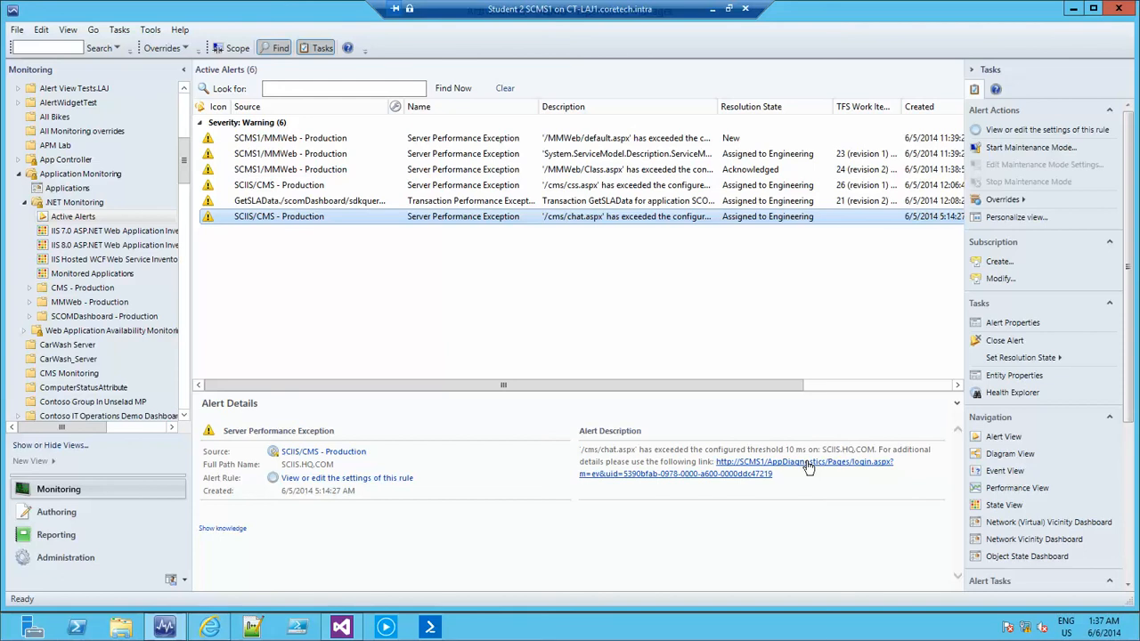
pyautogui.moveTo(793, 463)
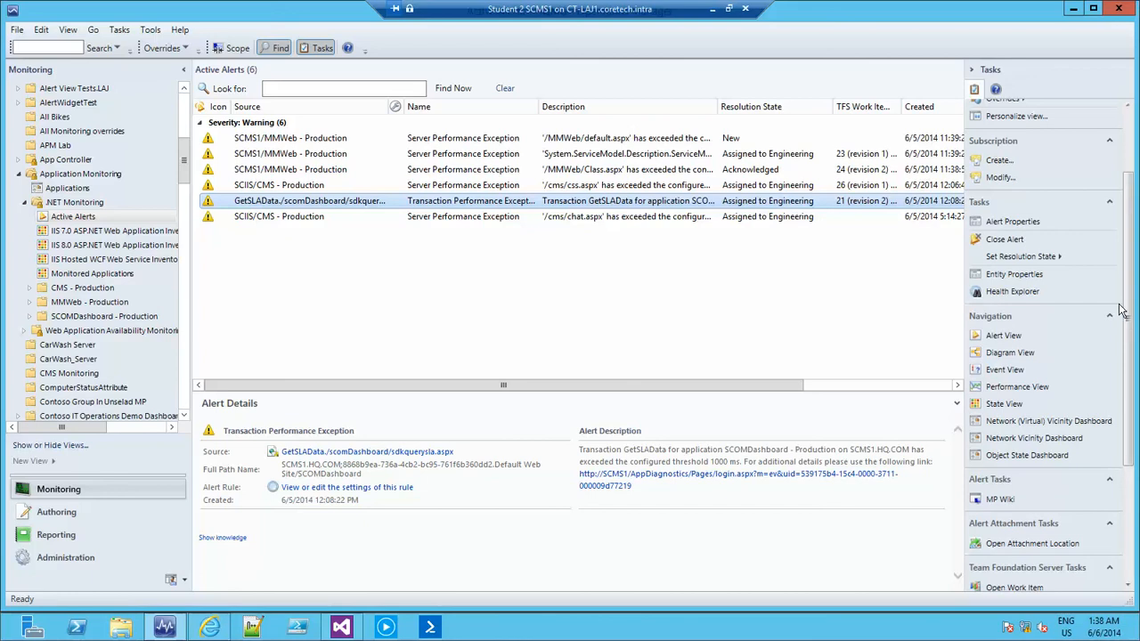
# Step: Scroll the Tasks pane to Team Foundation Server Tasks for the GetSLAData alert
pyautogui.scroll(-3)
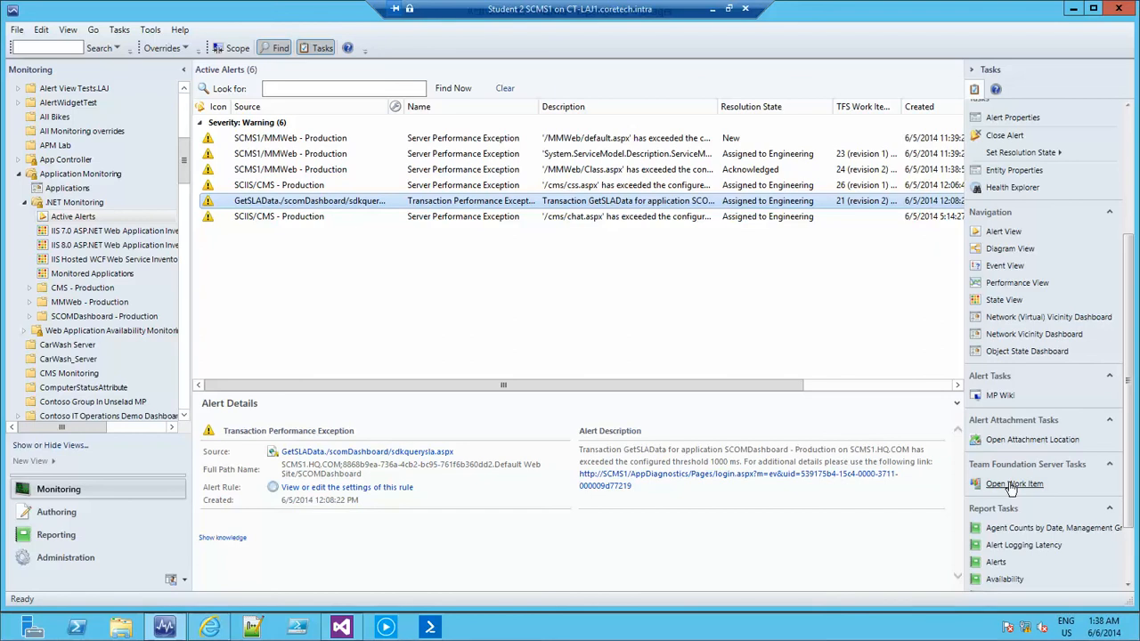
# Step: Open the alert's linked work item in TFS Web Access and enter Default Project
pyautogui.click(1013, 484)
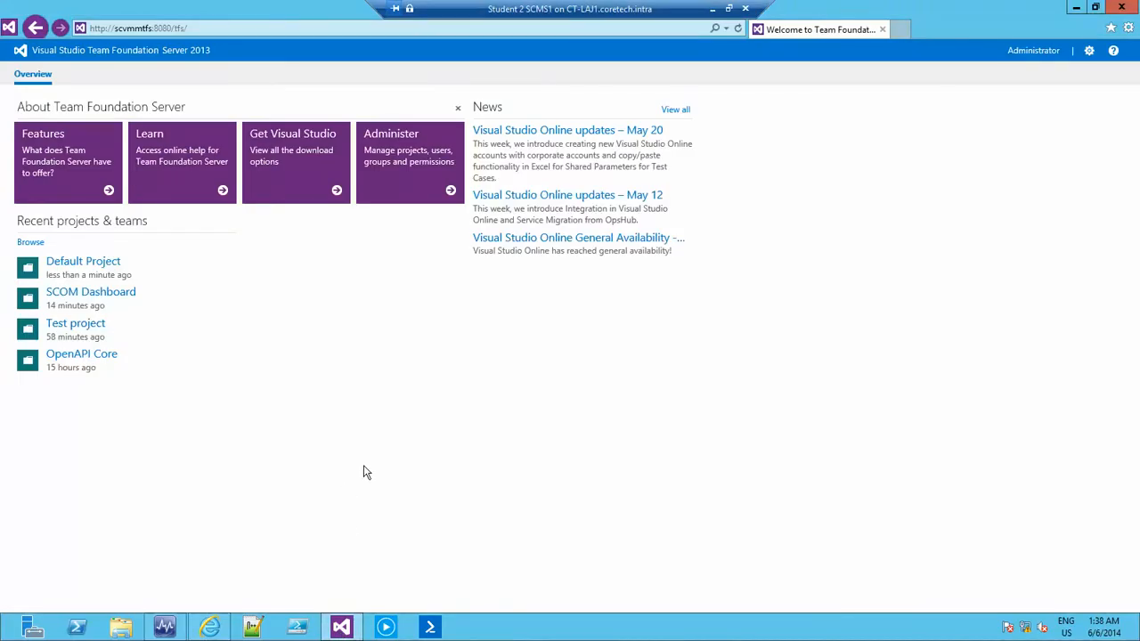
pyautogui.moveTo(311, 392)
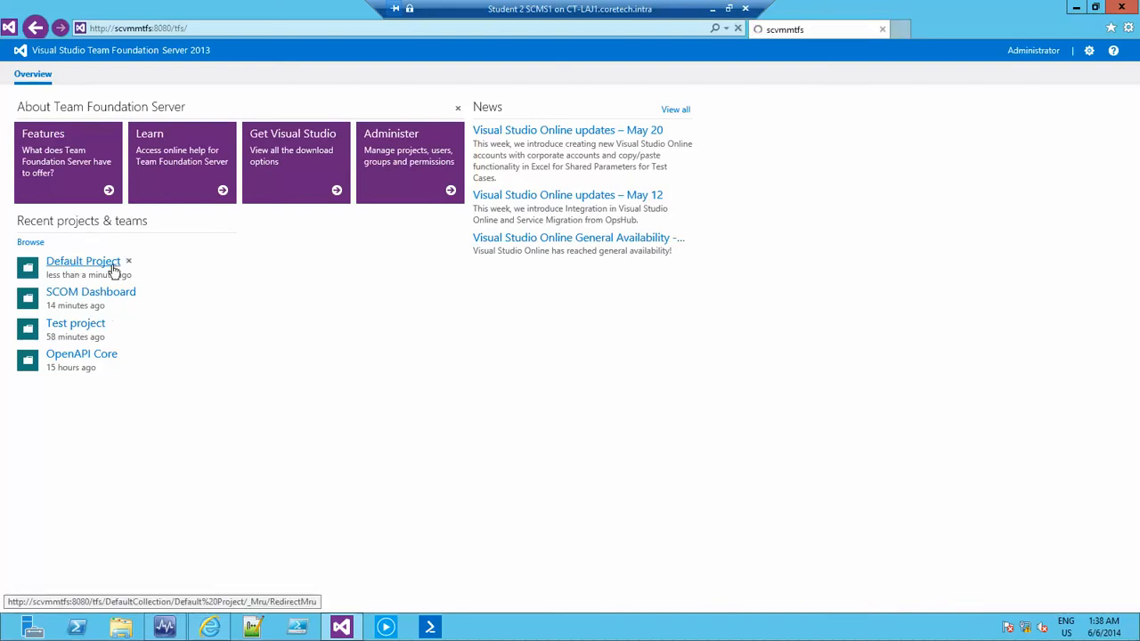
pyautogui.click(83, 260)
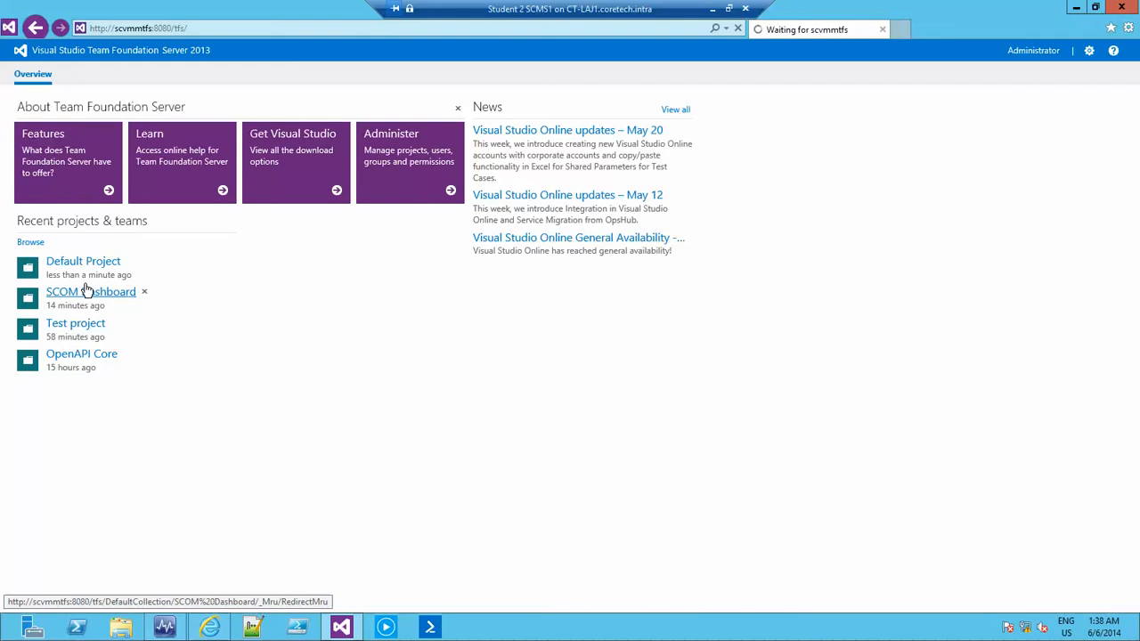
pyautogui.moveTo(83, 261)
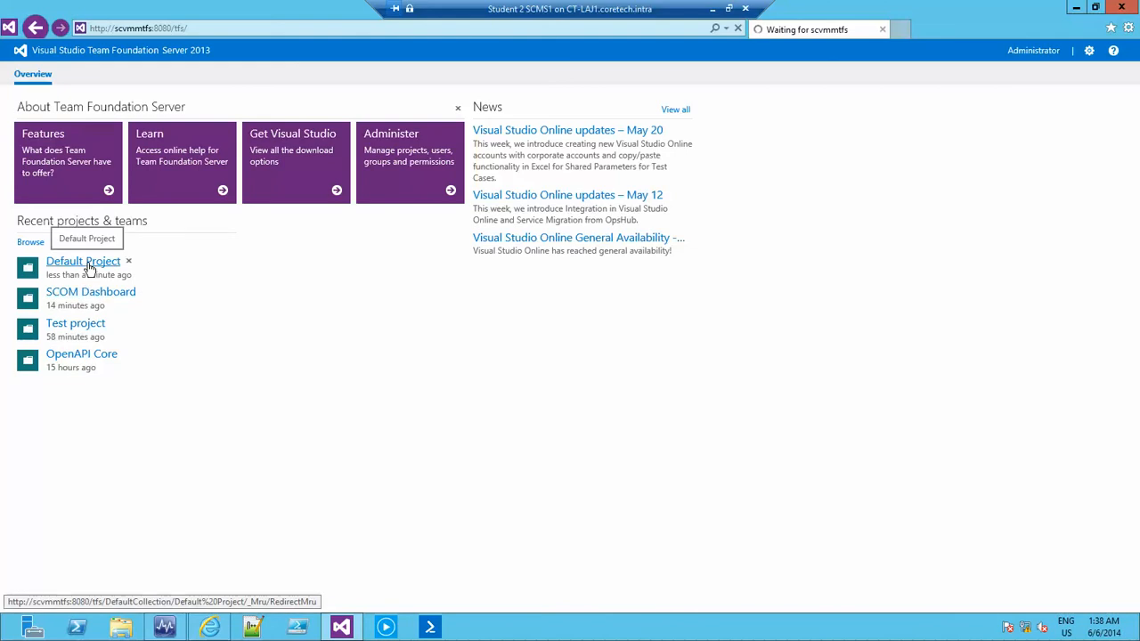
pyautogui.moveTo(376, 347)
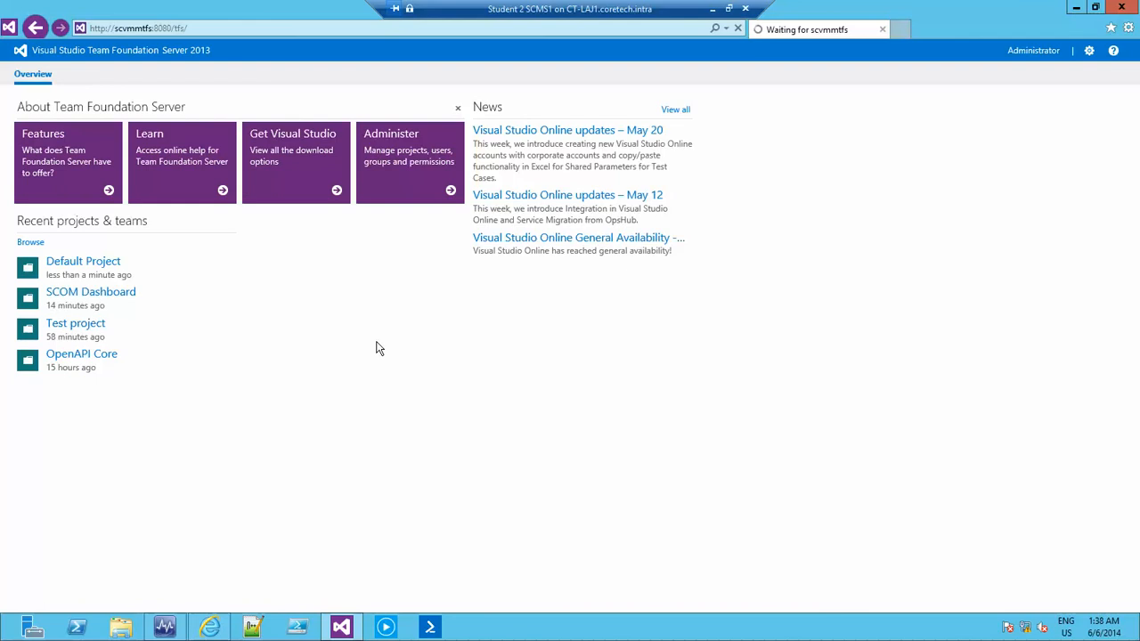
pyautogui.click(82, 261)
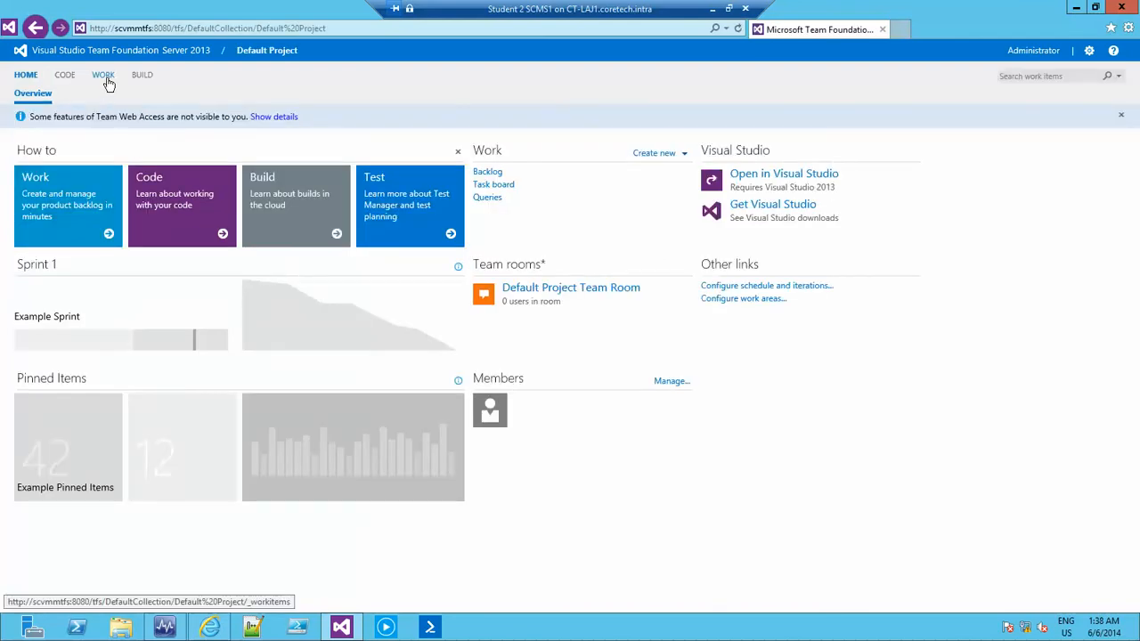
# Step: View work items 24 and 23 assigned to me, then return to the server overview
pyautogui.click(102, 75)
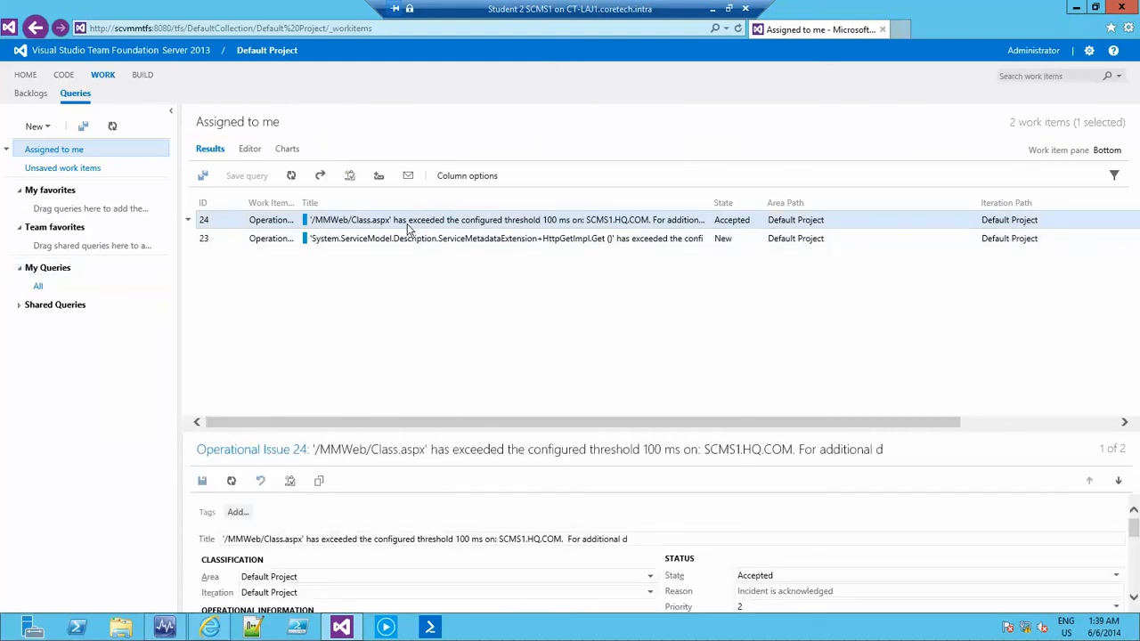
pyautogui.moveTo(394, 219)
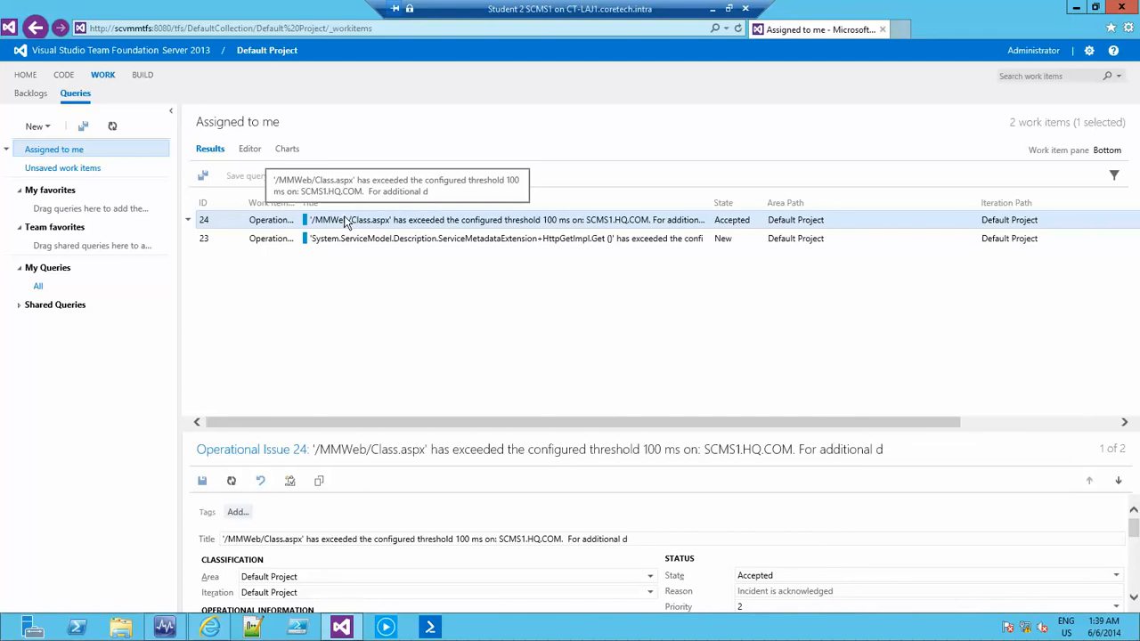
pyautogui.moveTo(374, 231)
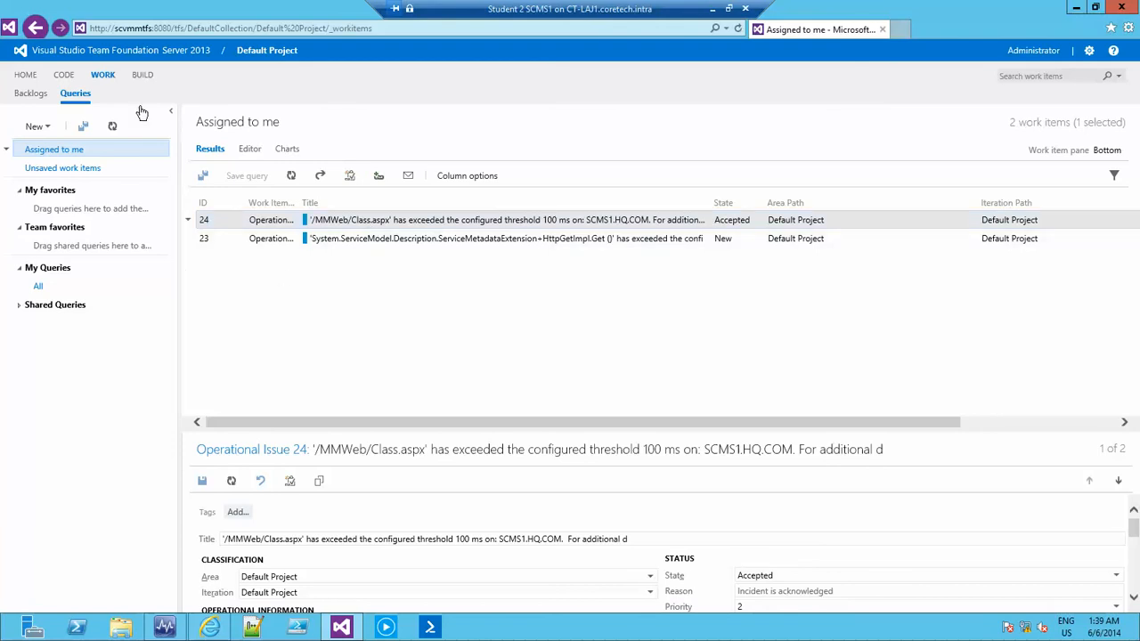
pyautogui.click(121, 50)
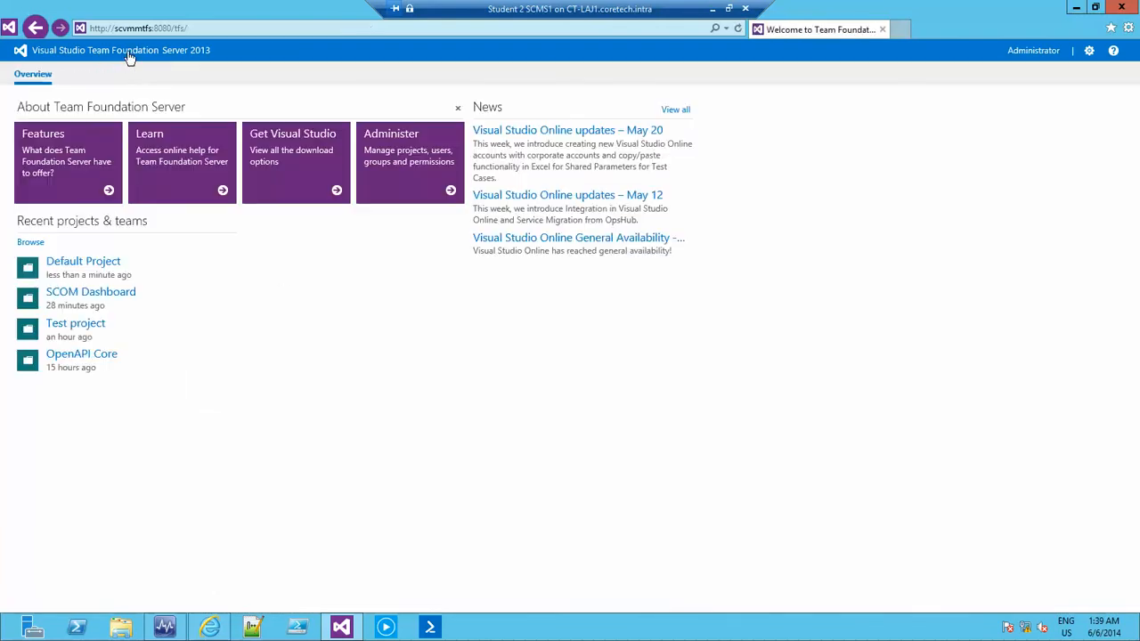
pyautogui.moveTo(90, 291)
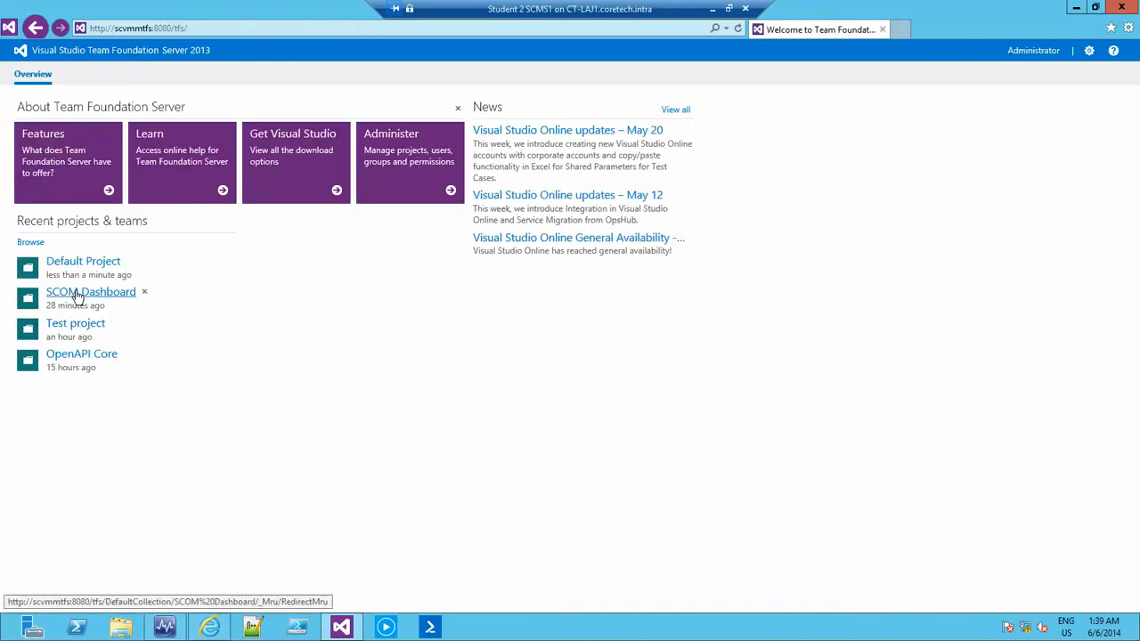
# Step: Run the SCOM Dashboard Work Items query in the SCOM Dashboard project and open item 25
pyautogui.click(90, 291)
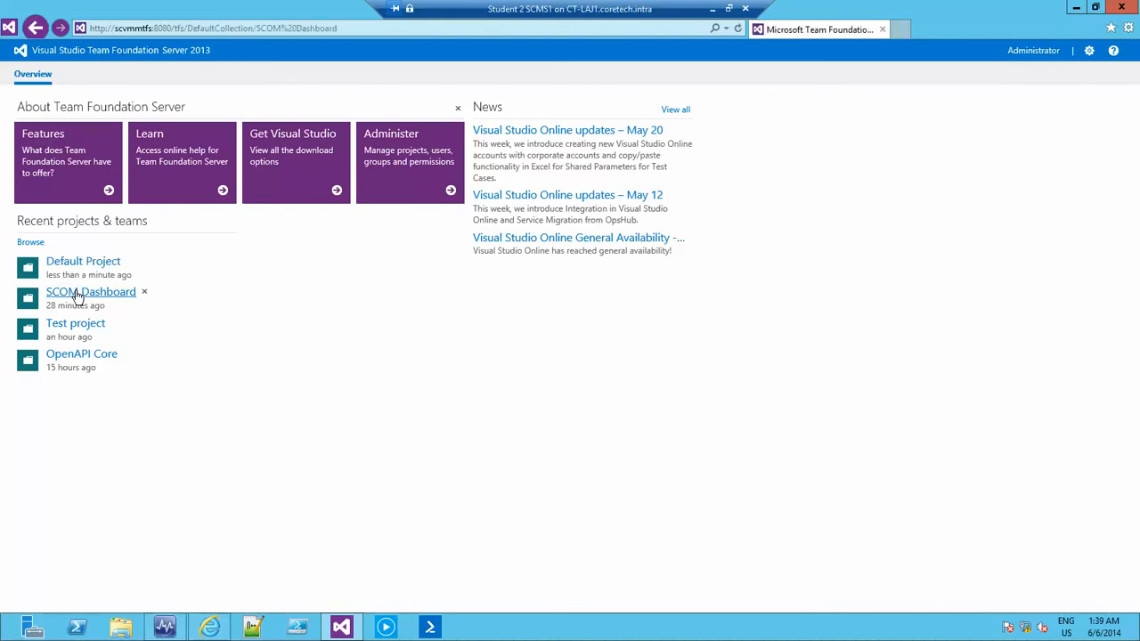
pyautogui.click(90, 291)
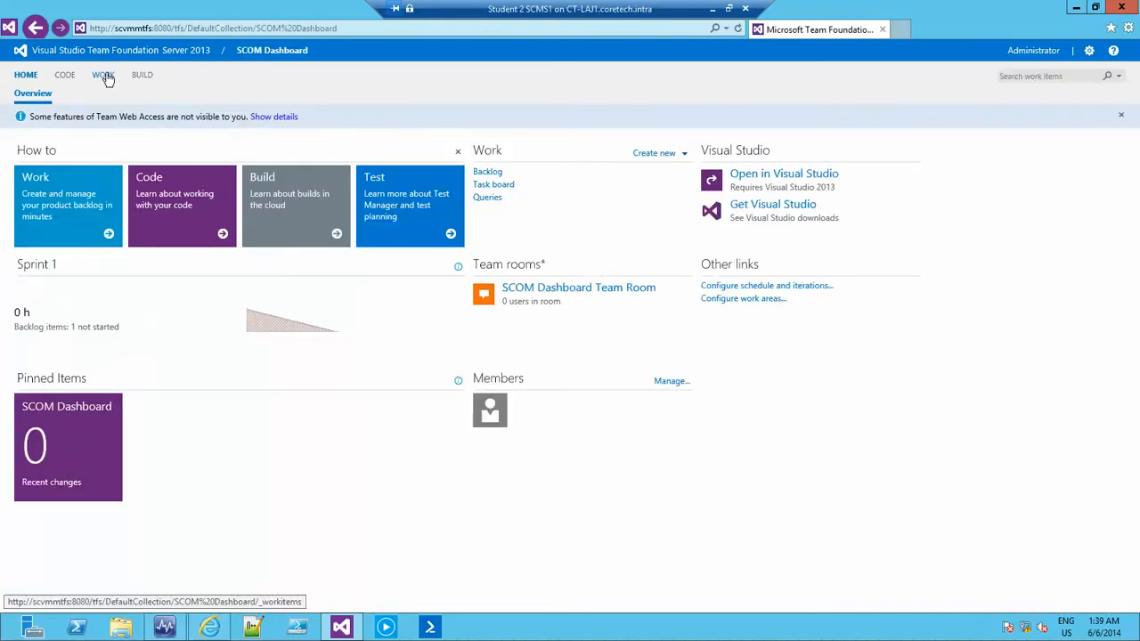
pyautogui.click(103, 74)
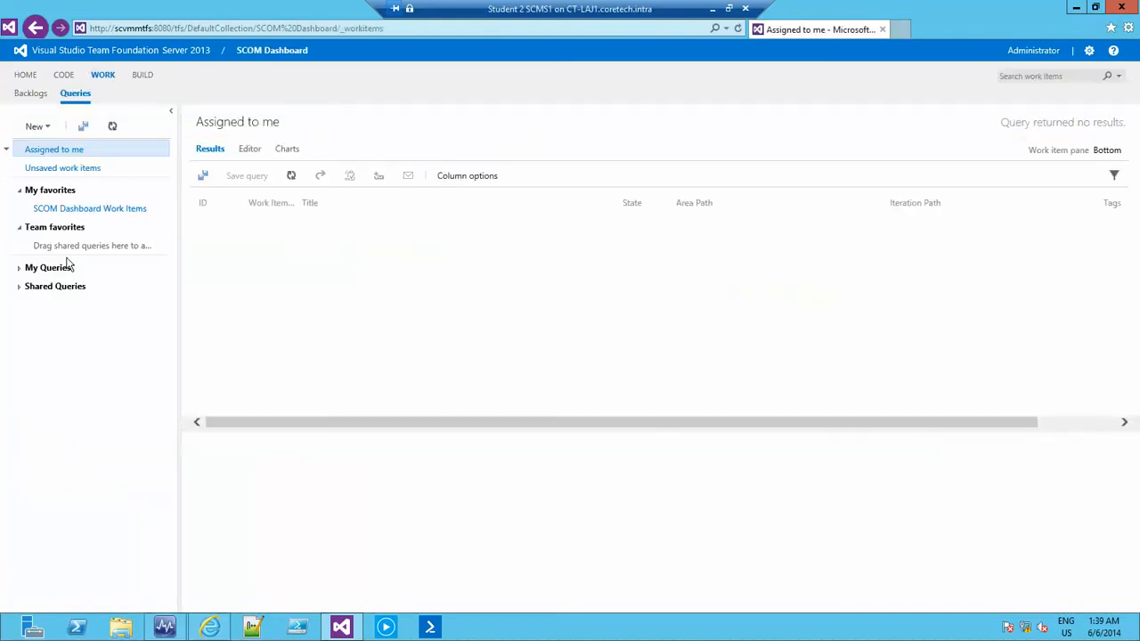
pyautogui.click(89, 207)
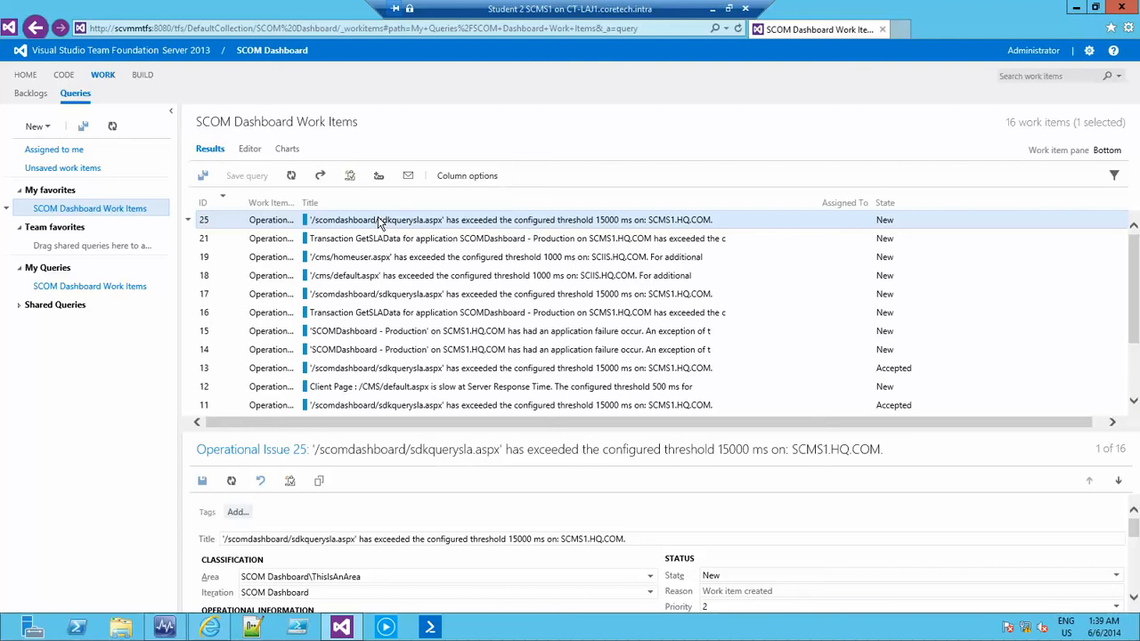
pyautogui.moveTo(394, 221)
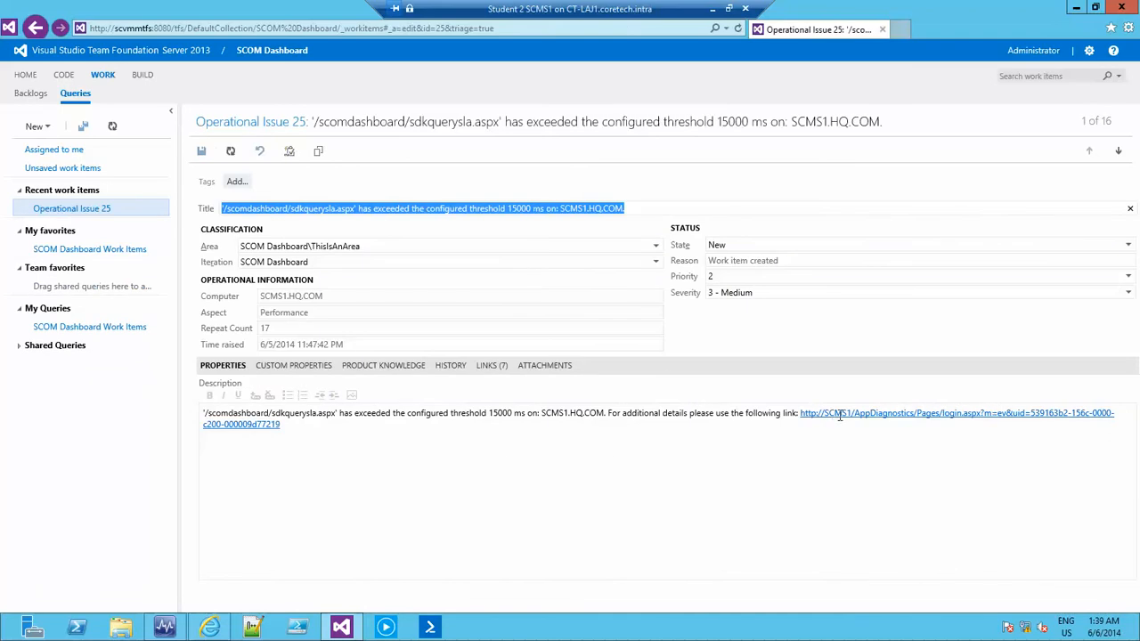
pyautogui.moveTo(843, 414)
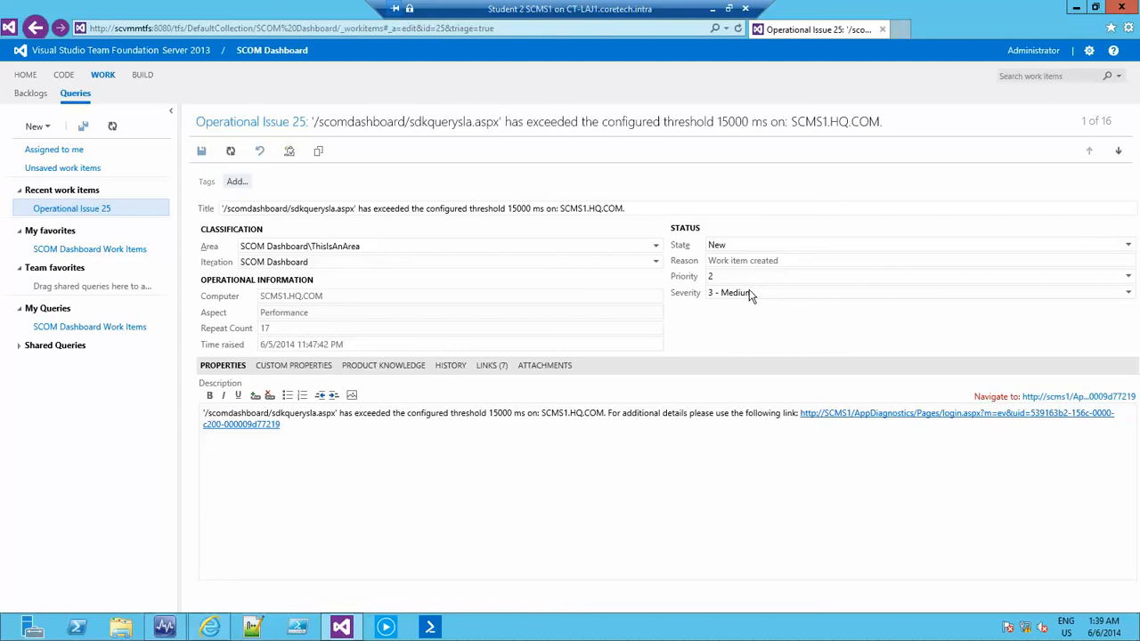
# Step: Show Operational Issue 25's State options: Accepted, Closed and New
pyautogui.click(1126, 260)
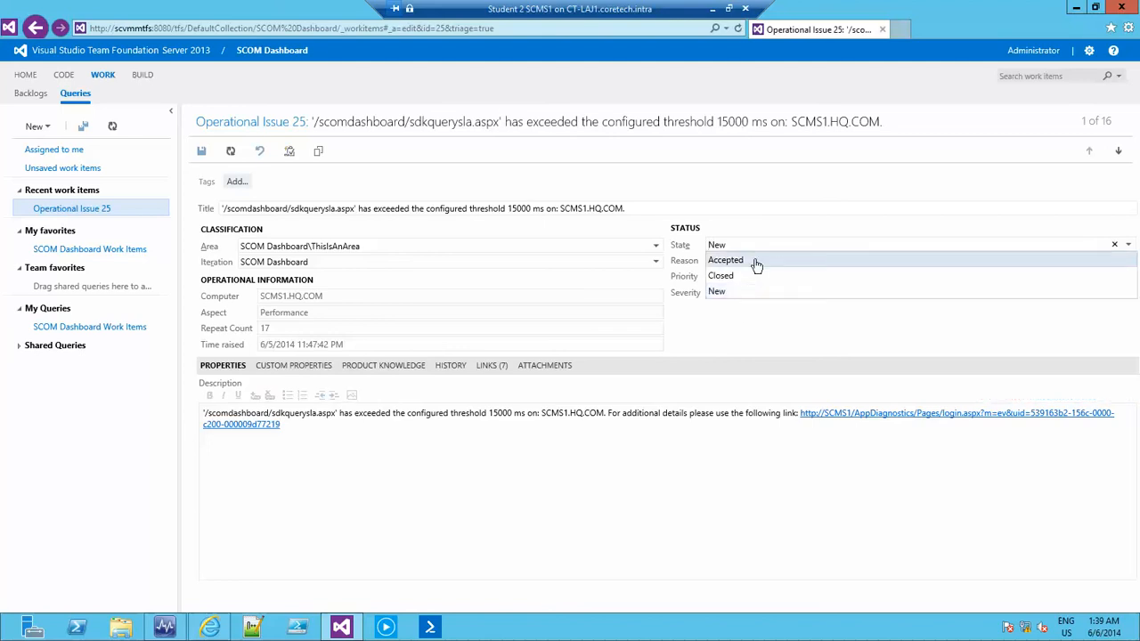
pyautogui.moveTo(725, 260)
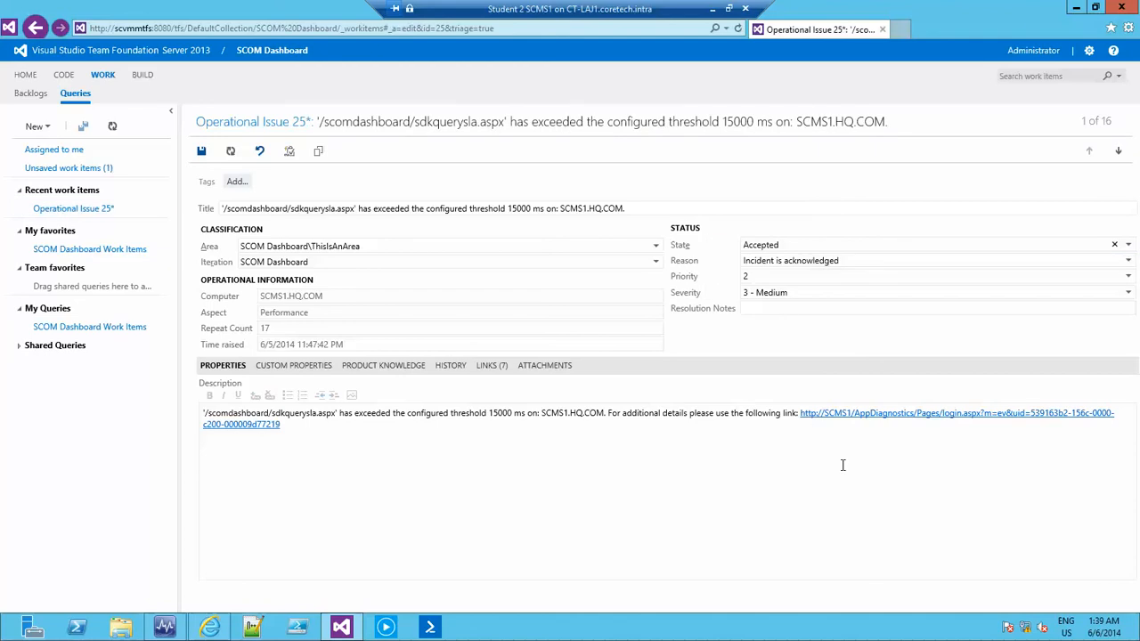
pyautogui.moveTo(868, 420)
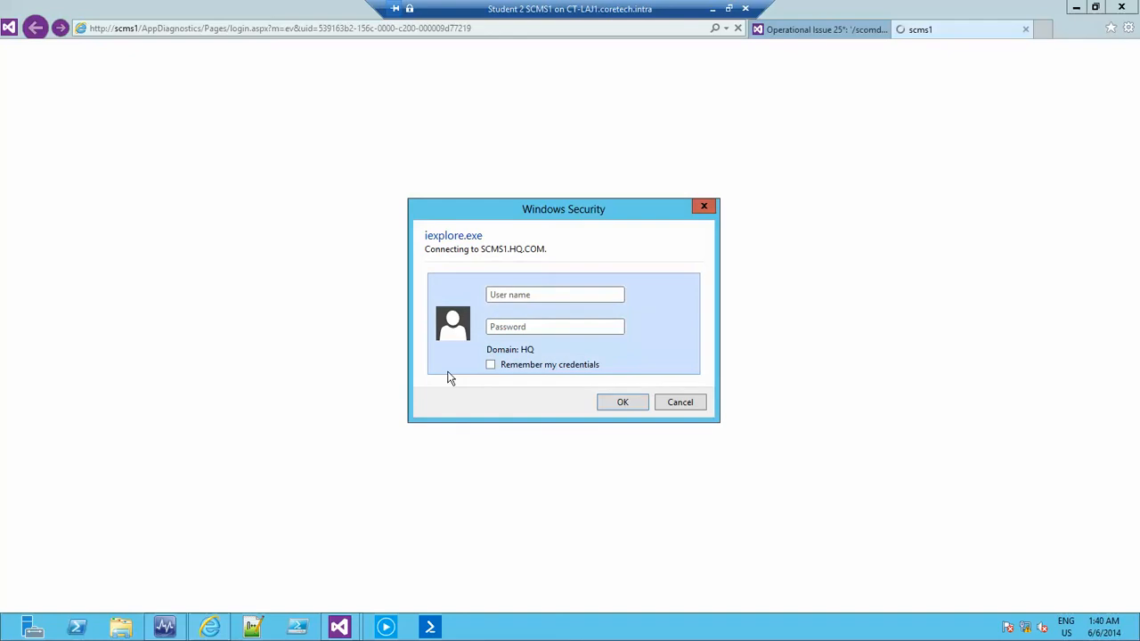
# Step: Enter administrator and the password in the SCMS1 Windows Security prompt
pyautogui.write('administrator')
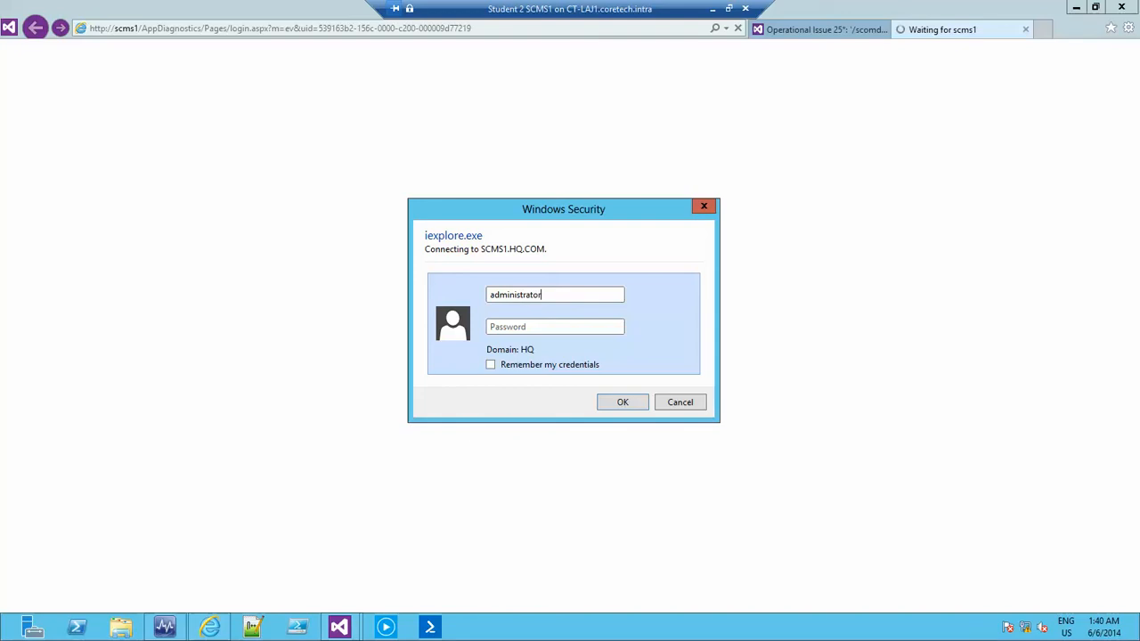
pyautogui.write('••')
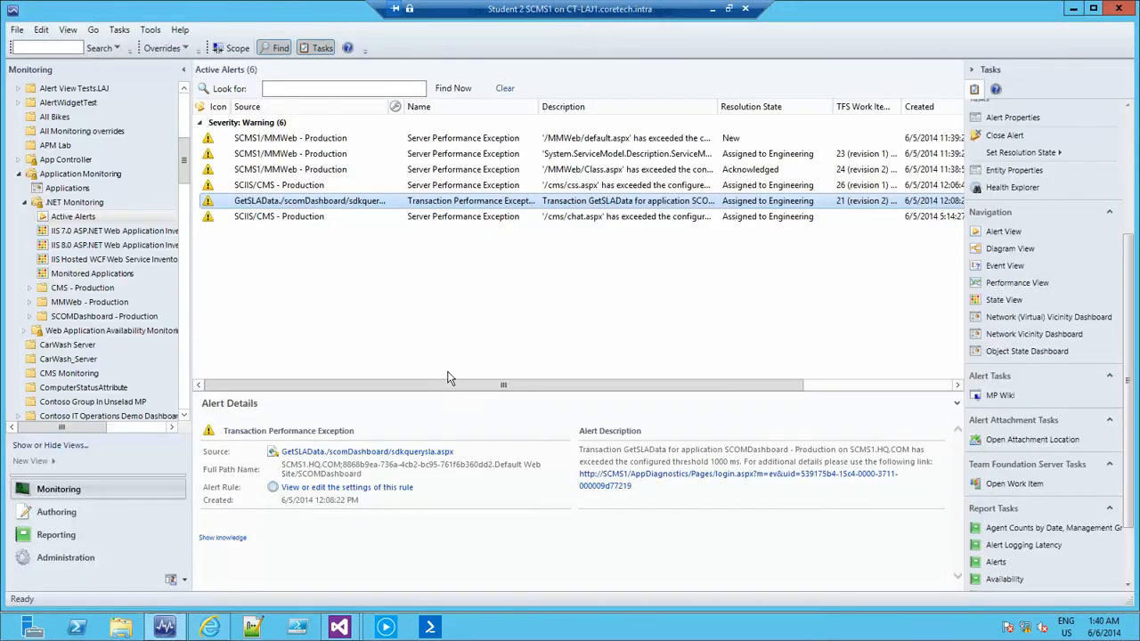
pyautogui.moveTo(686, 318)
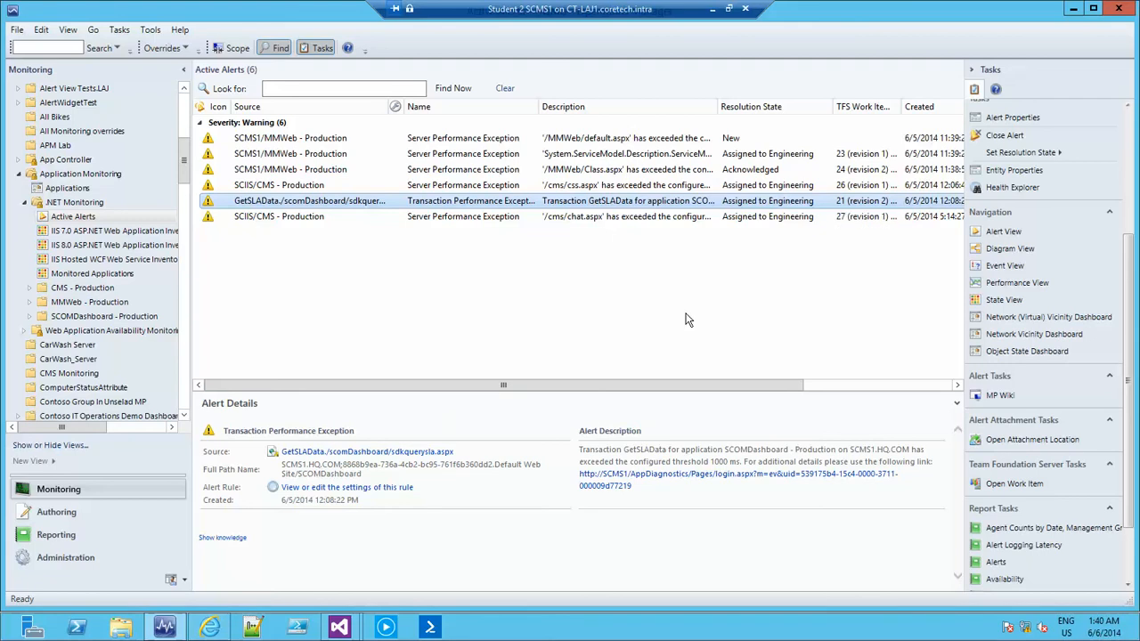
pyautogui.moveTo(357, 590)
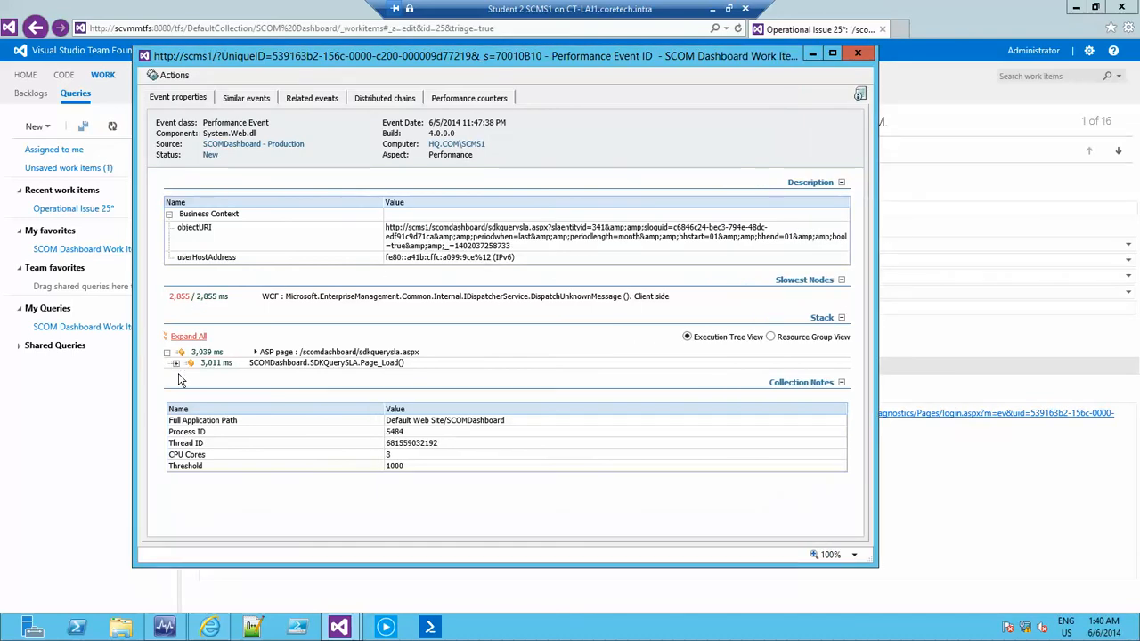
# Step: Expand SDKQuerySLA.Page_Load() to reveal the 2,855 ms WCF call, then close the event window
pyautogui.click(176, 363)
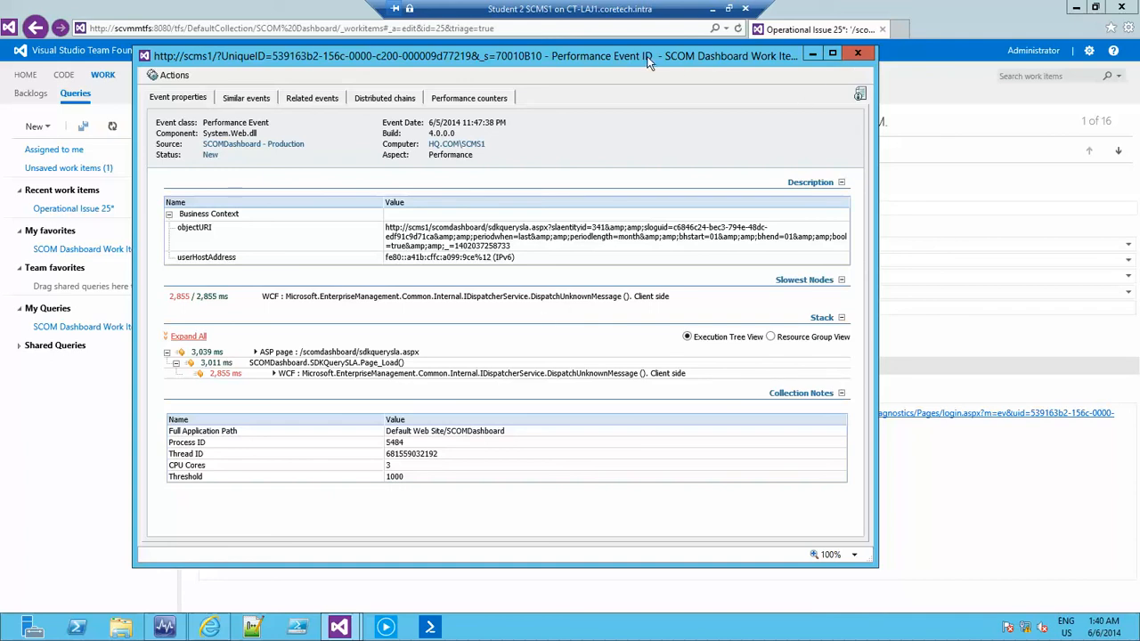
pyautogui.click(857, 52)
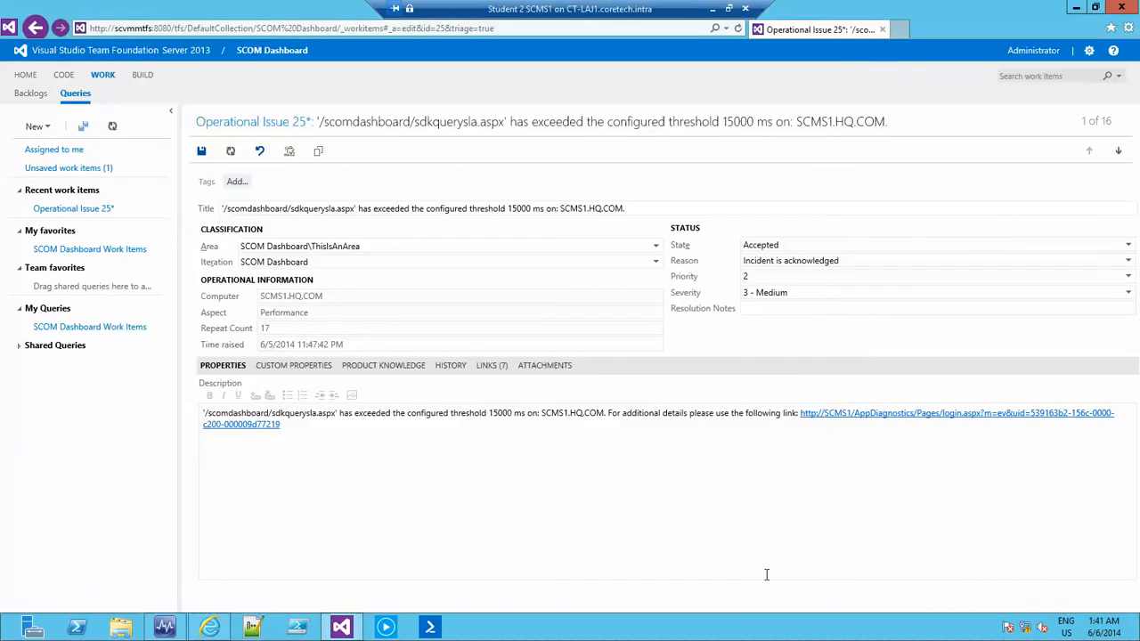
pyautogui.moveTo(693, 501)
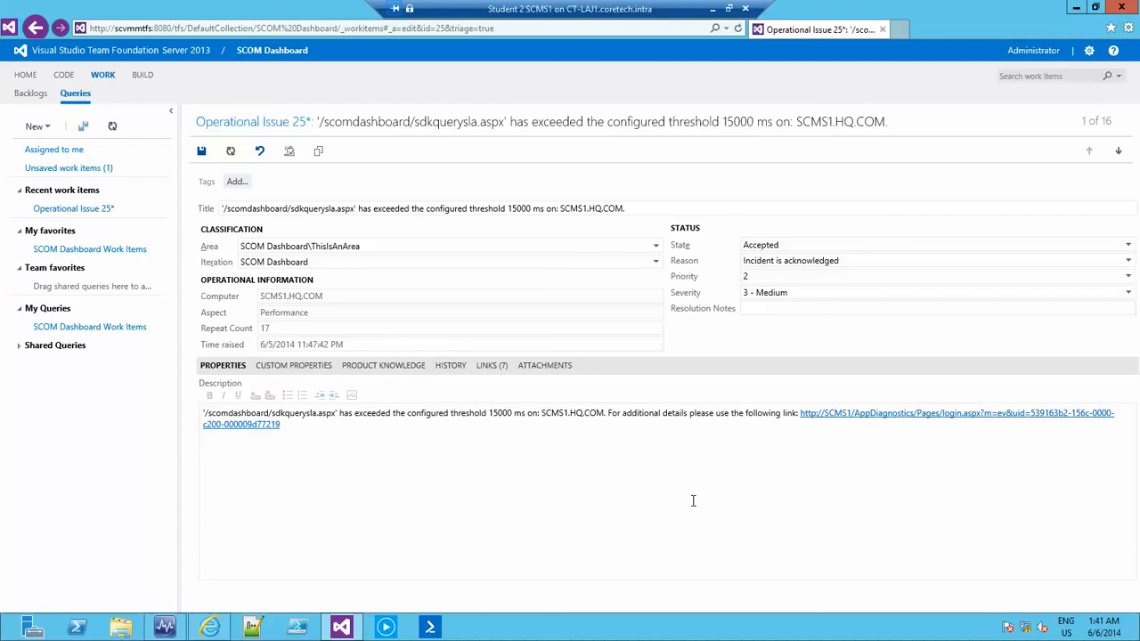
pyautogui.moveTo(622, 501)
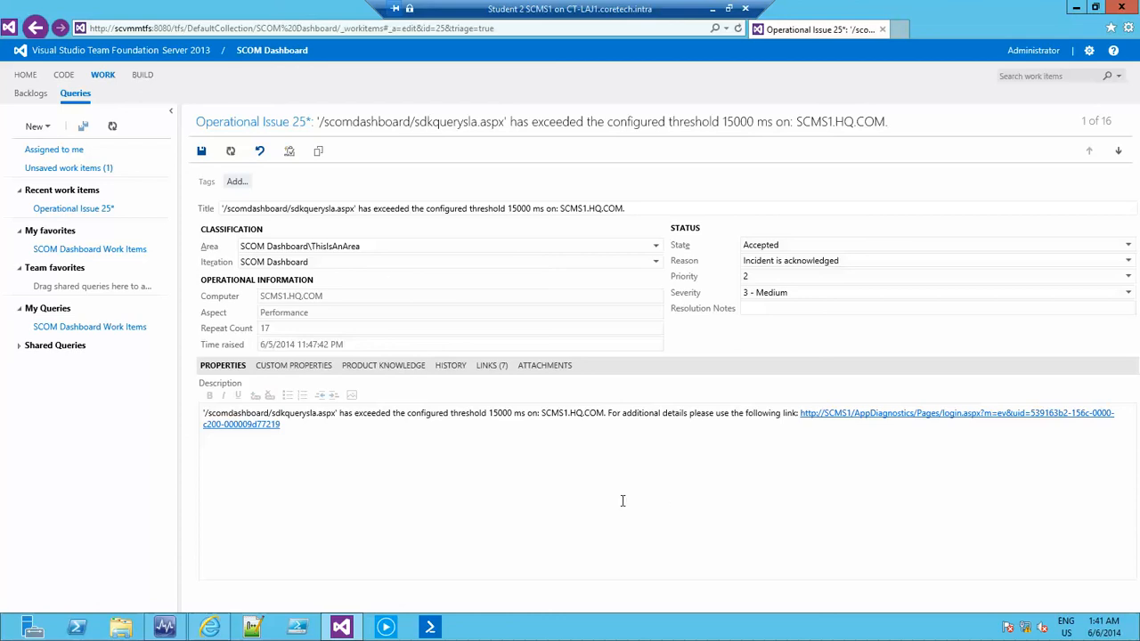
pyautogui.moveTo(760, 380)
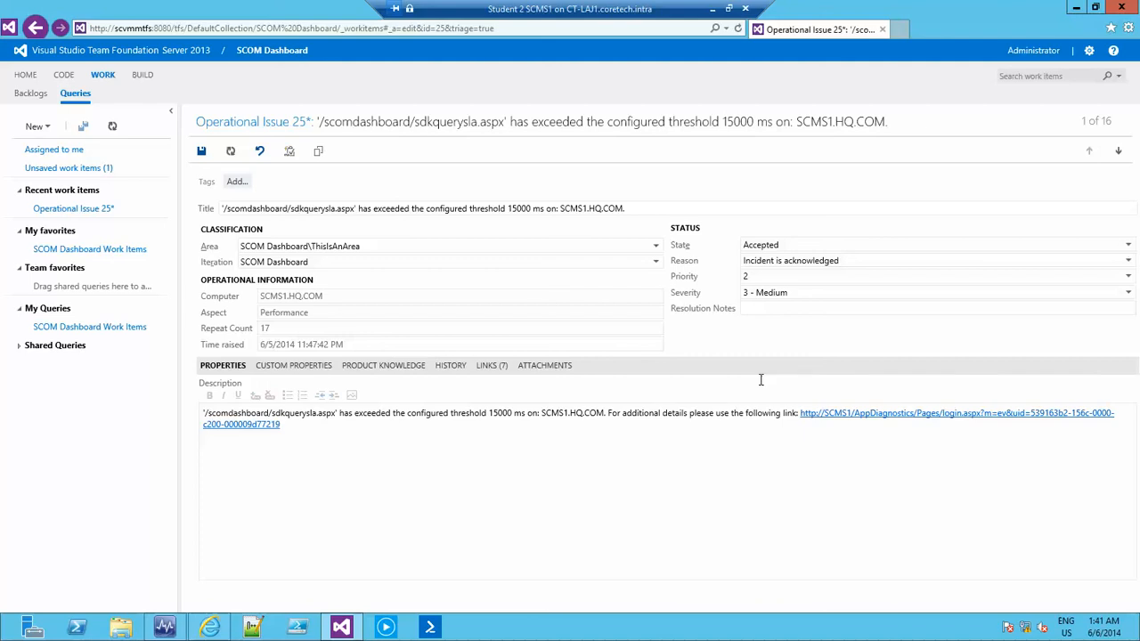